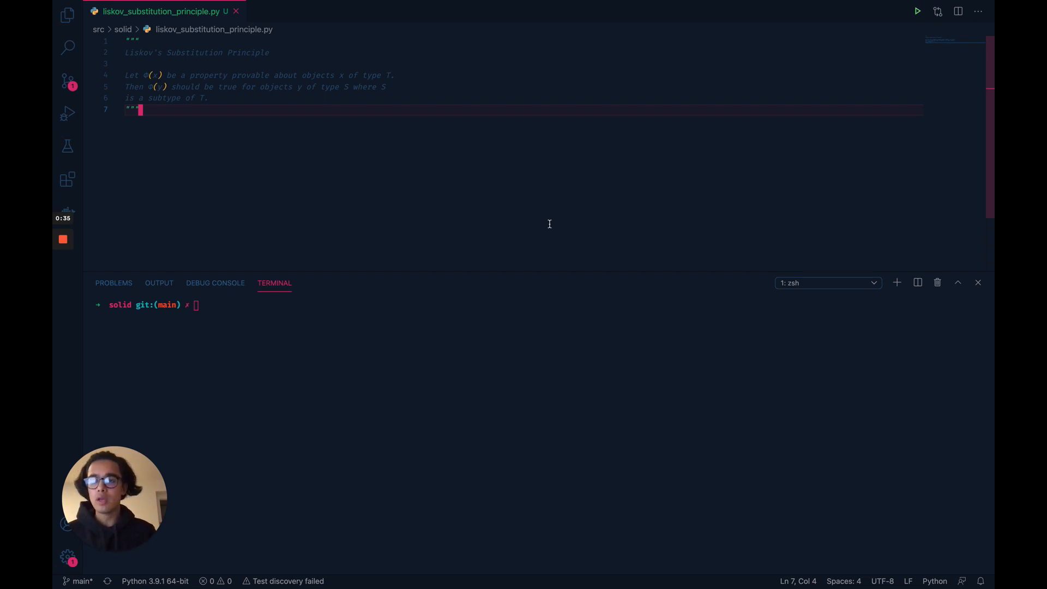
# Step: Declare class Calculator: below the docstring and start its indented body
pyautogui.press('Enter')
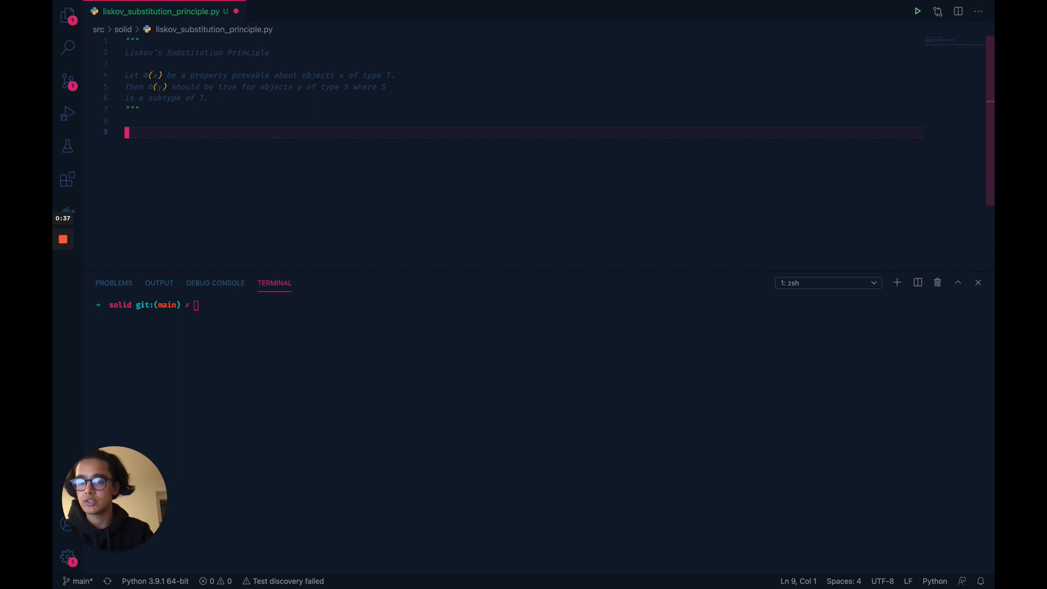
pyautogui.write('class Ca')
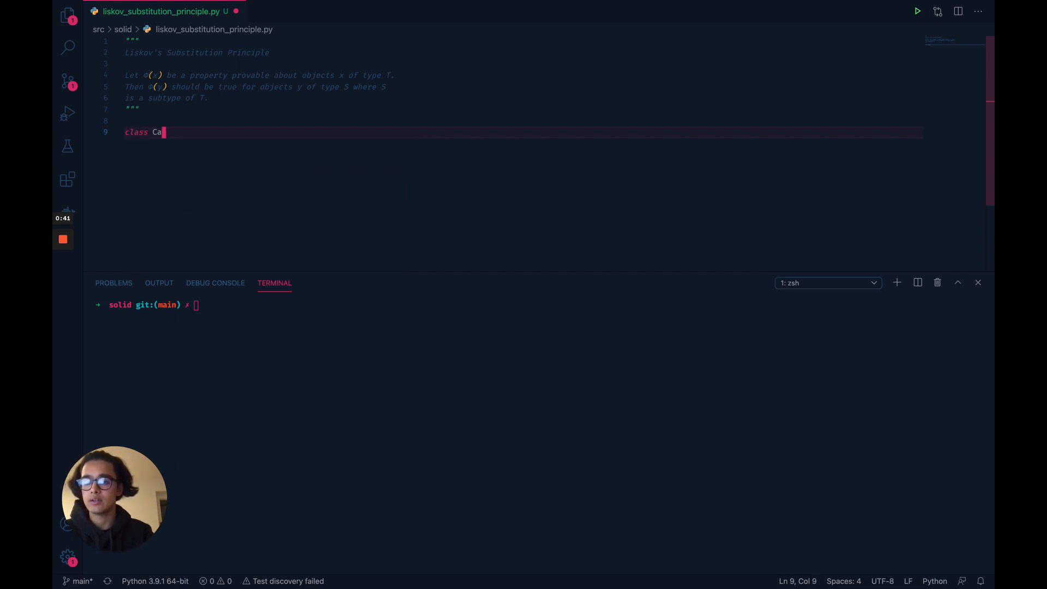
pyautogui.write('lculator')
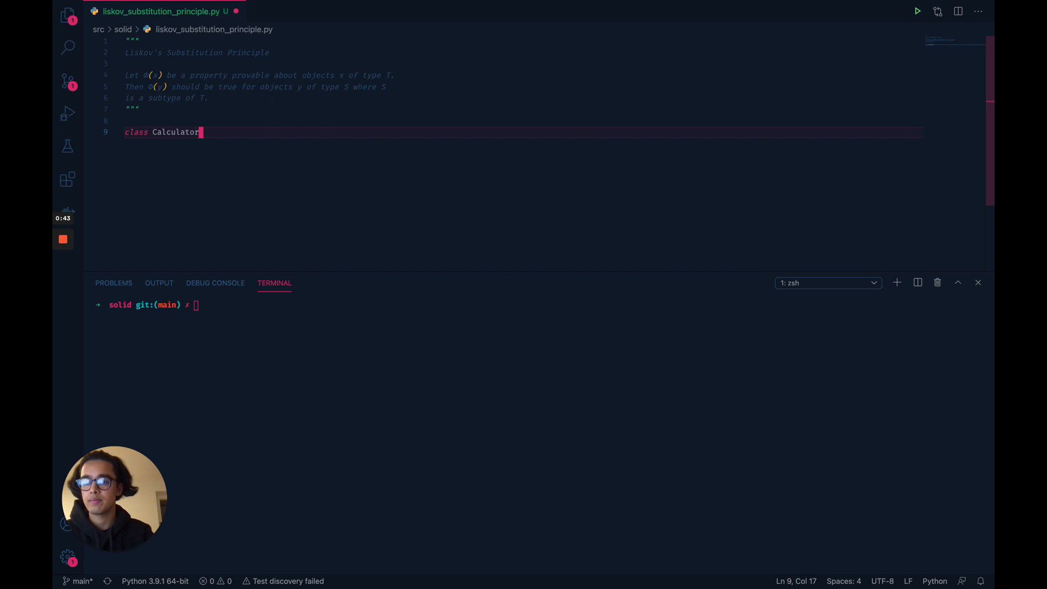
pyautogui.press('Enter')
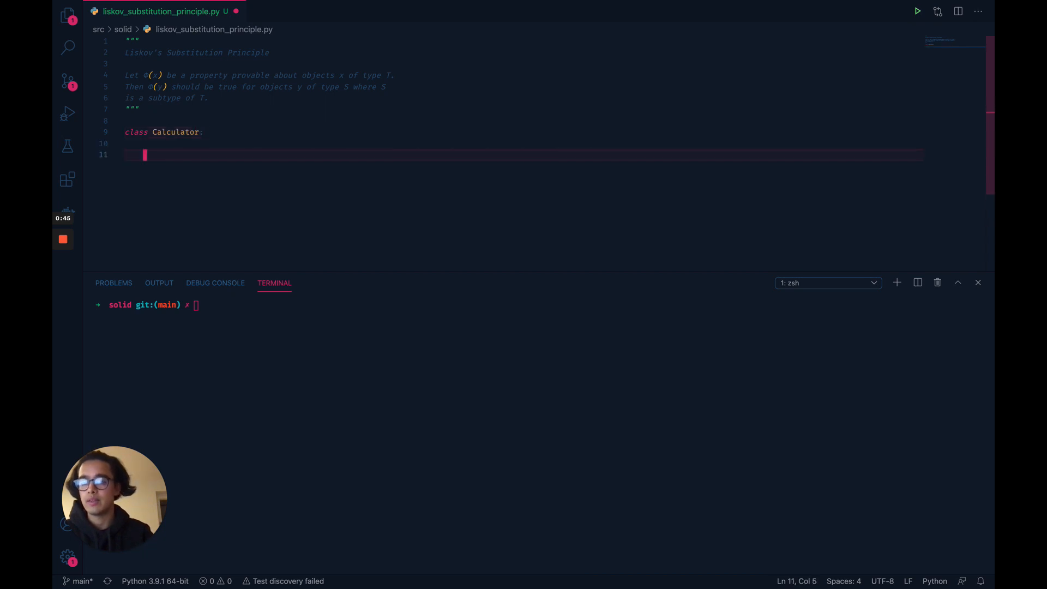
pyautogui.write('@staticmethod')
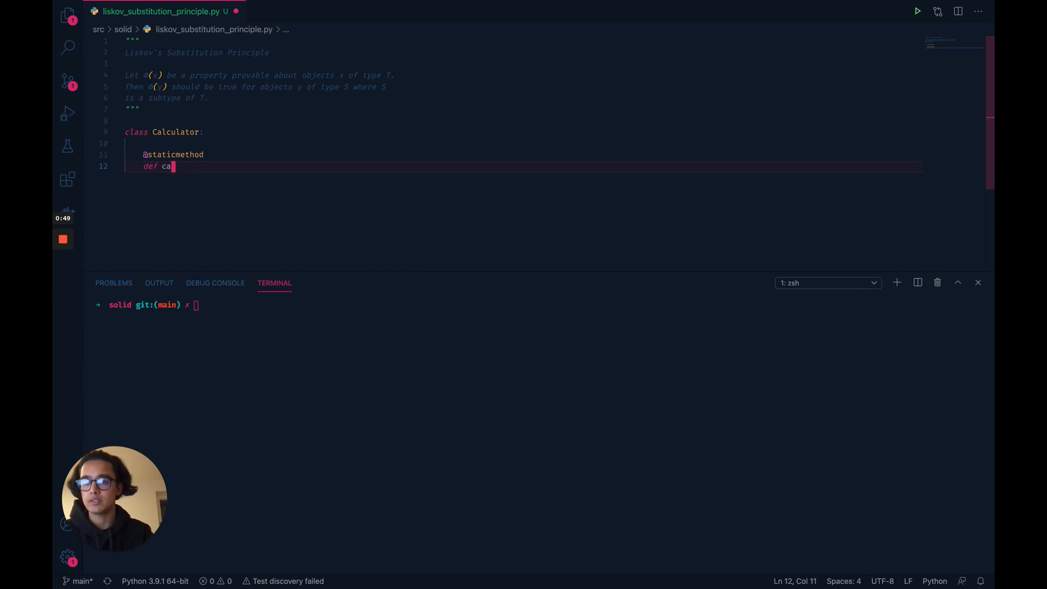
pyautogui.write('lculate')
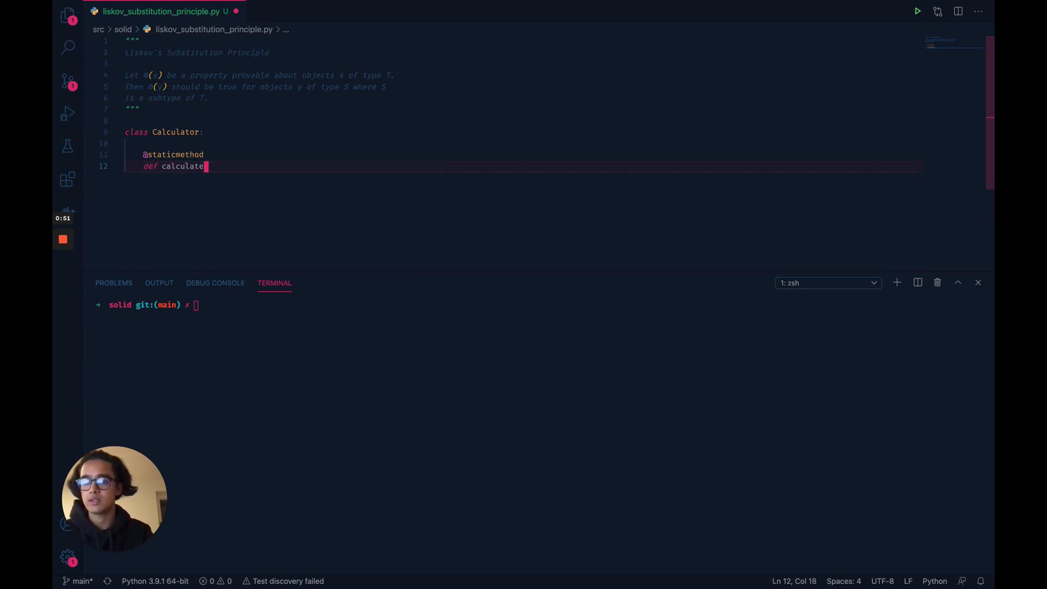
pyautogui.write('()')
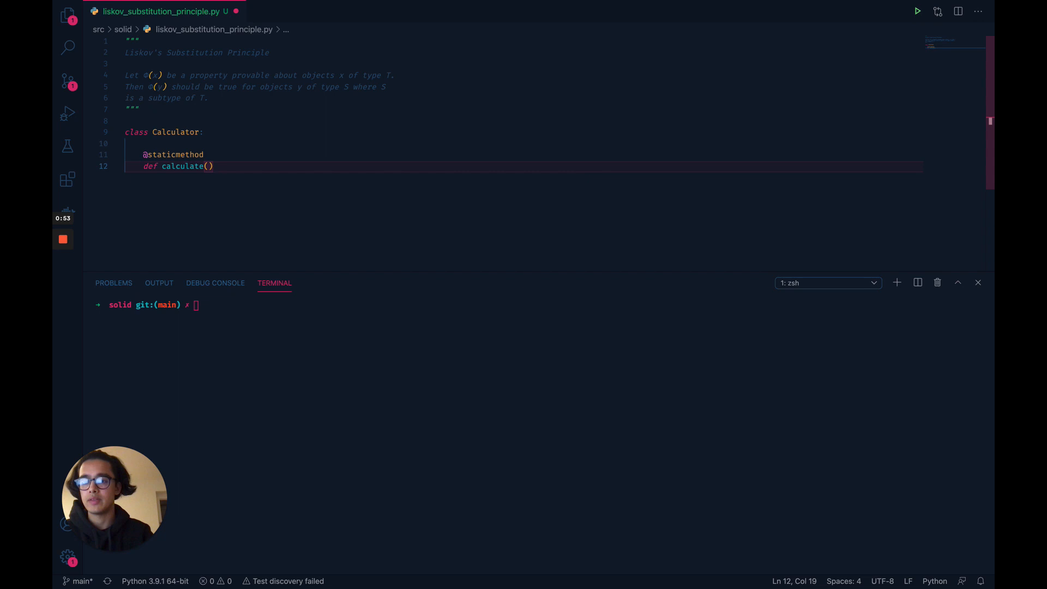
pyautogui.write('number_one')
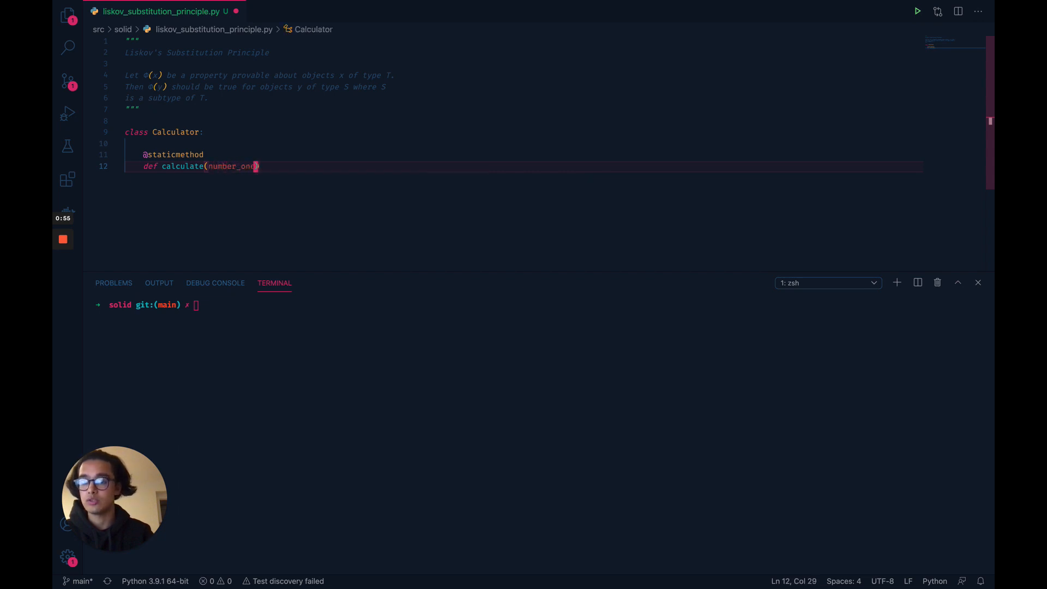
pyautogui.write(', numner_two')
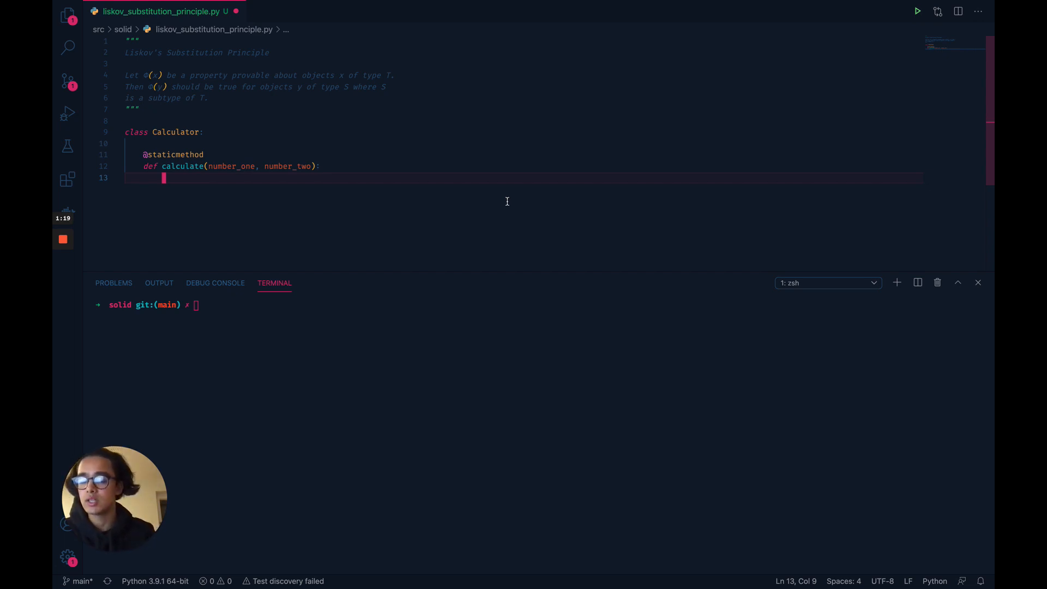
# Step: Make calculate return number_one * number_two
pyautogui.write('retur')
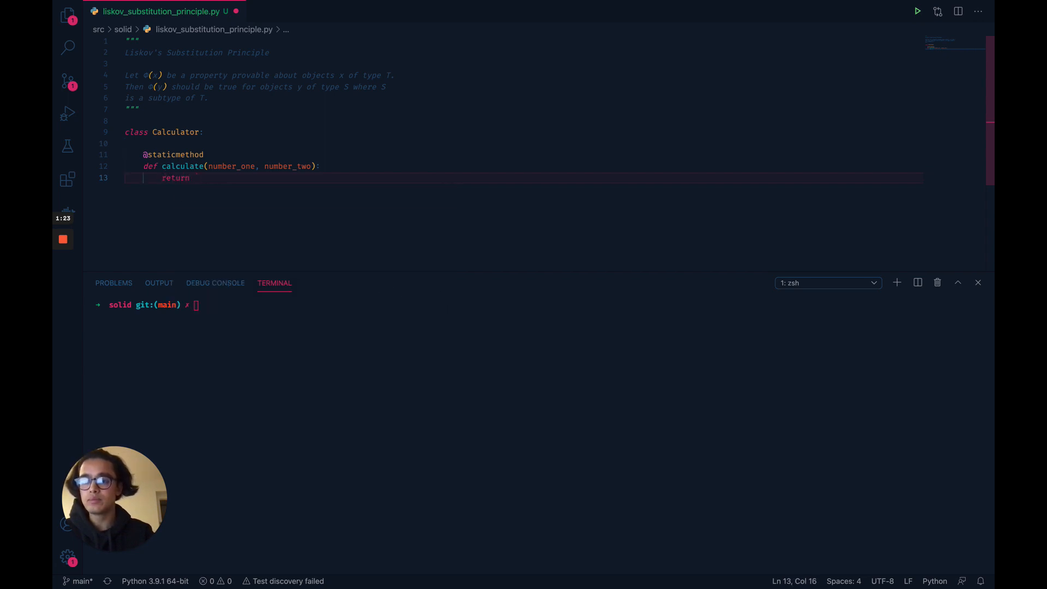
pyautogui.write('number_one')
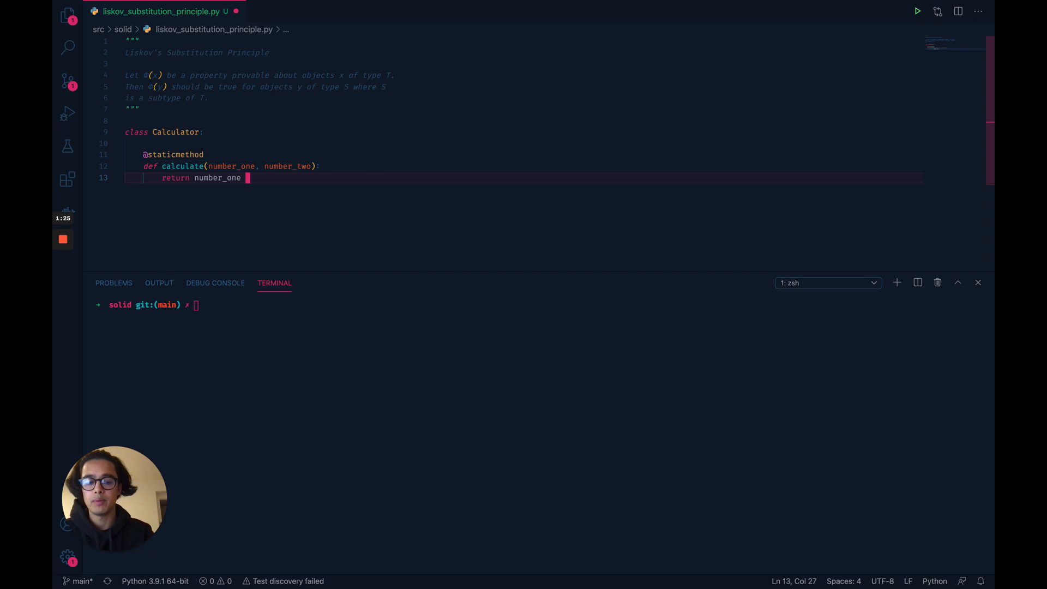
pyautogui.write('* number_two')
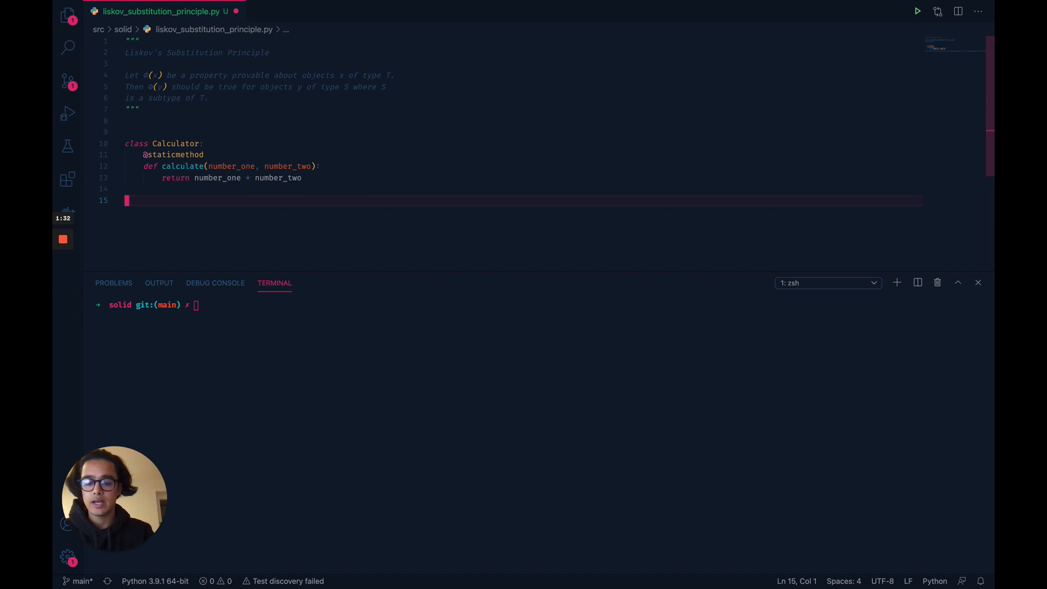
# Step: Add an if __name__ == "__main__" guard printing Calculator.calculate(4, 3), and begin the python command
pyautogui.write('if __name__ == "')
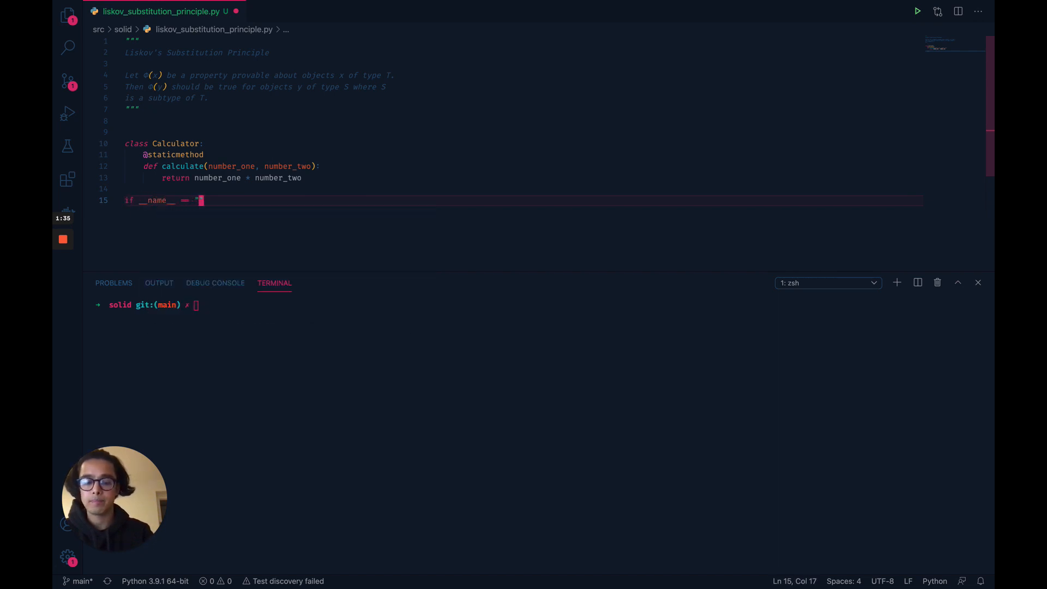
pyautogui.write('__main__"')
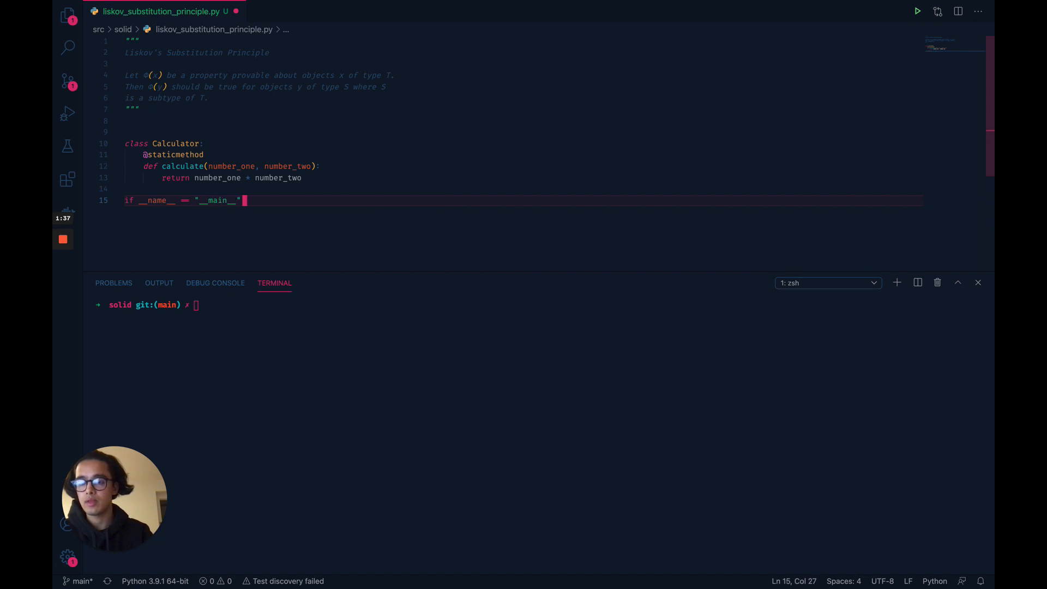
pyautogui.write('print')
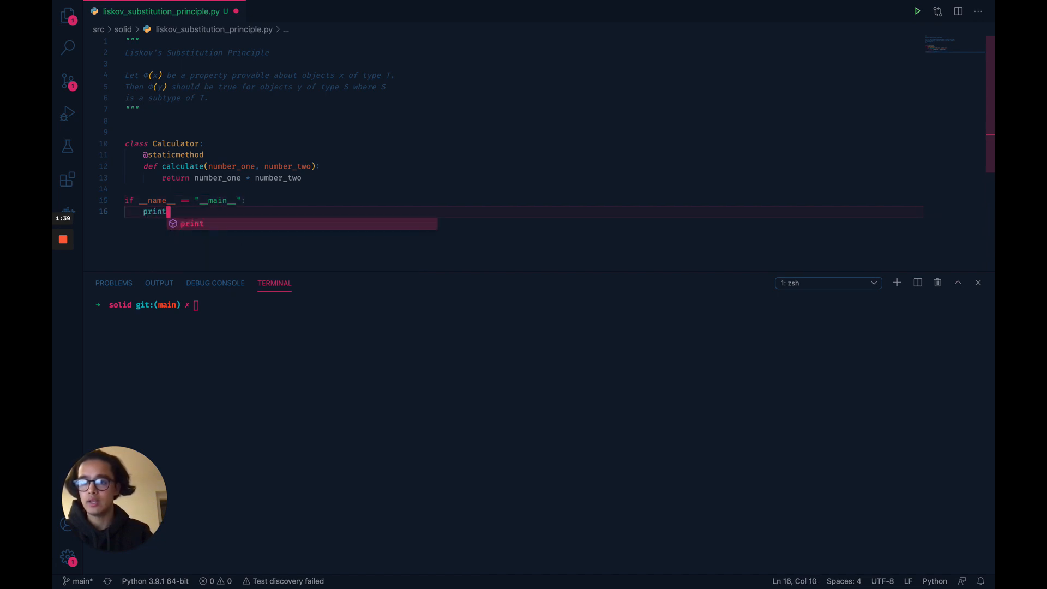
pyautogui.write('(Calculator.')
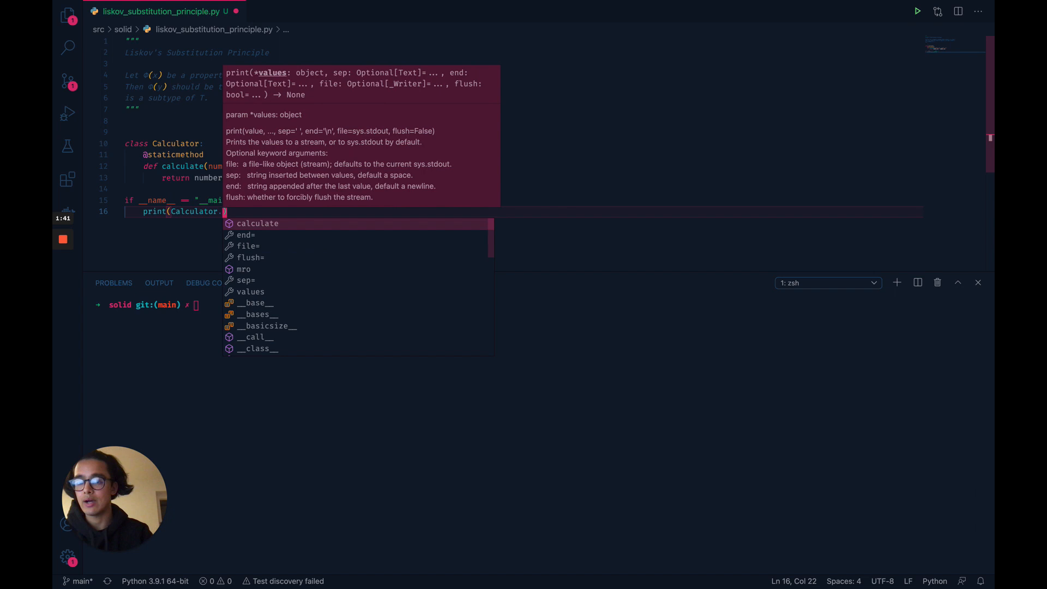
pyautogui.write('calculate(')
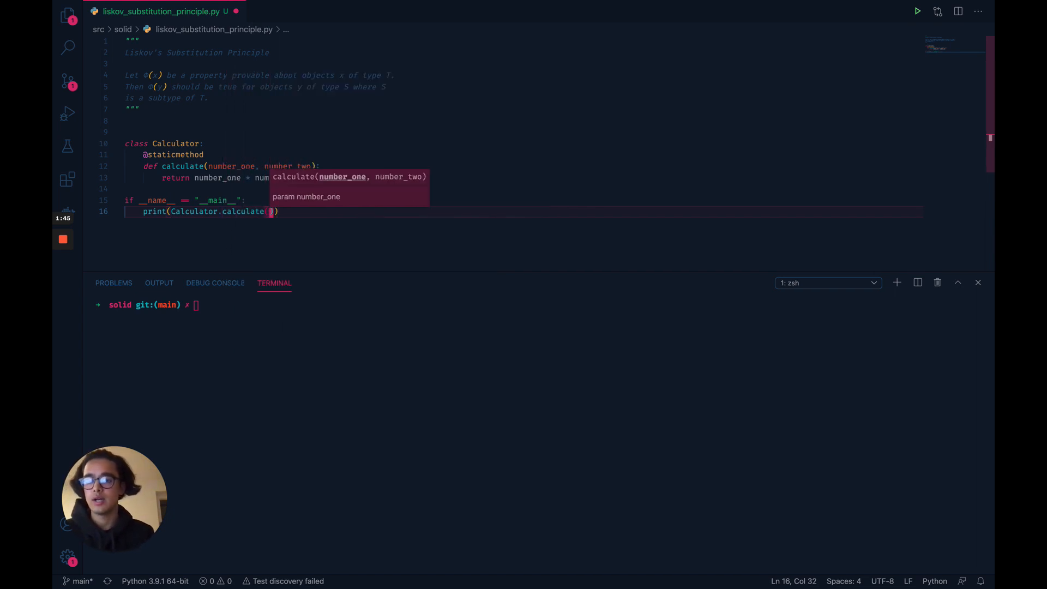
pyautogui.write('4, 3')
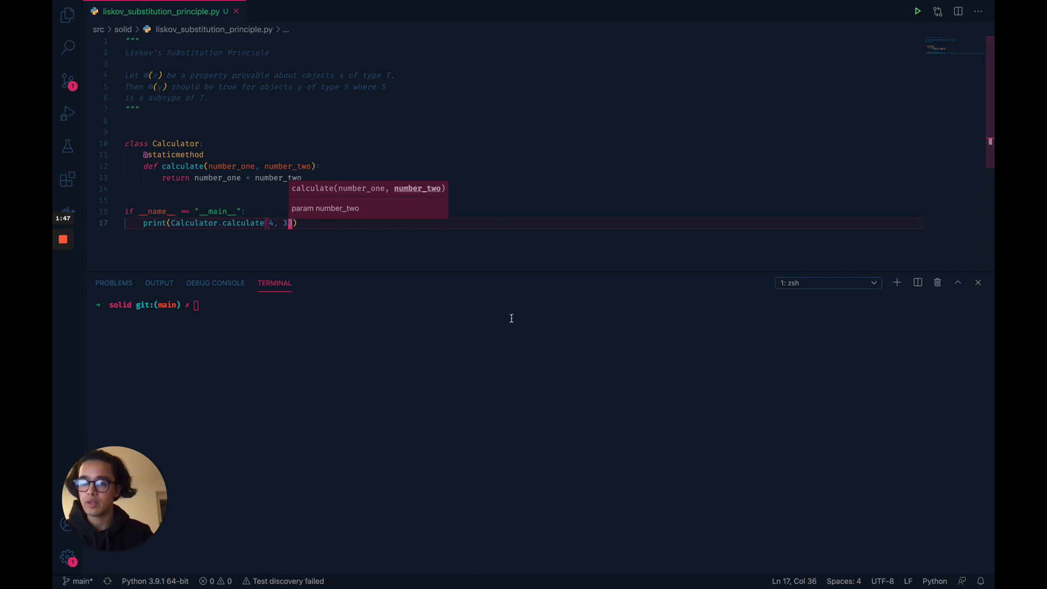
pyautogui.write('pyt')
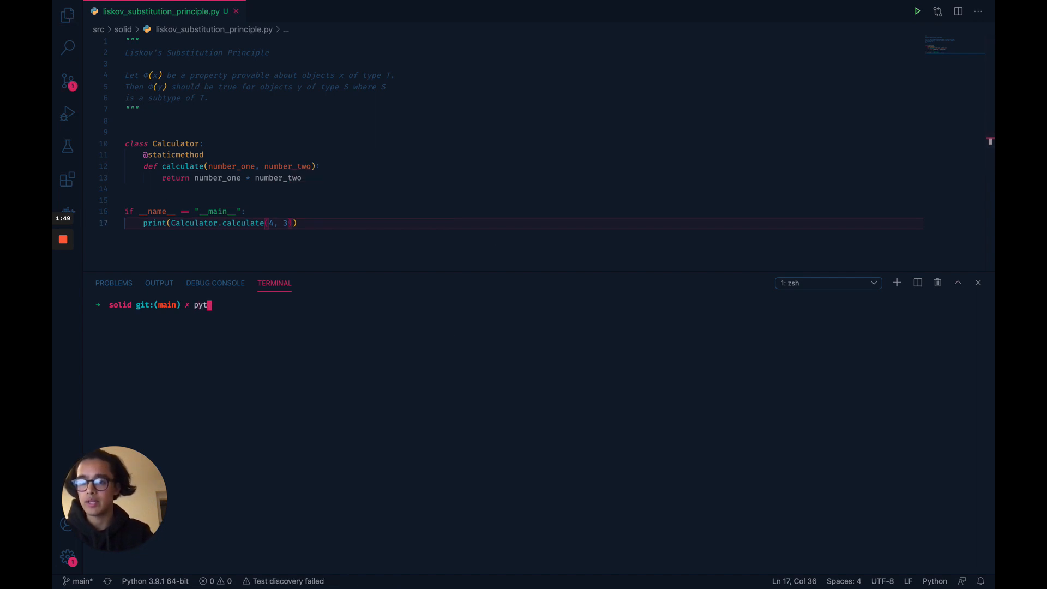
# Step: Run python3 liskov_substitution_principle.py in the terminal, printing 12
pyautogui.write('hon3 liskov_substitution_principle.py')
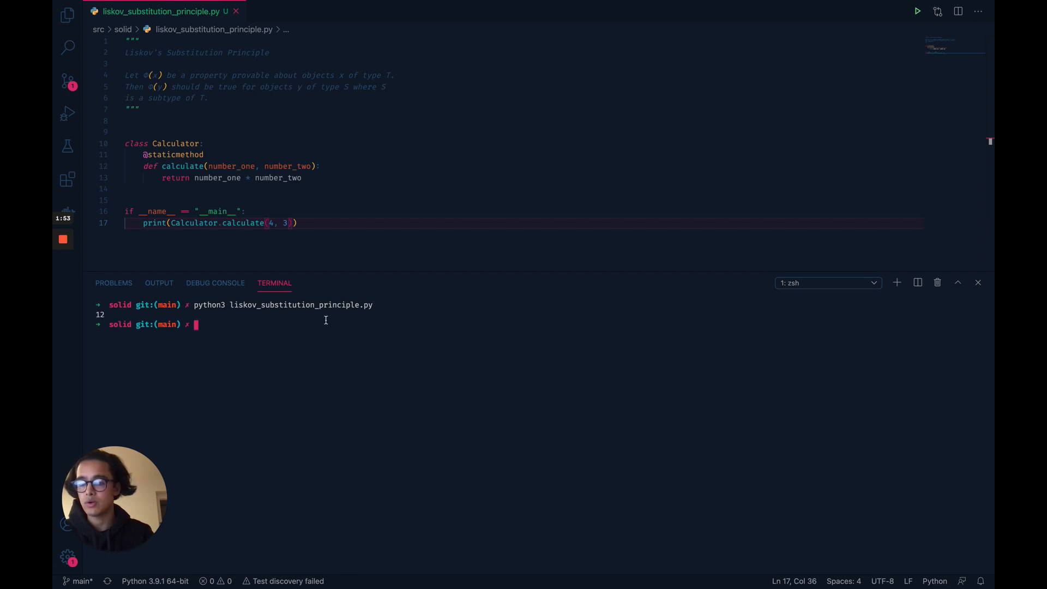
pyautogui.moveTo(308, 233)
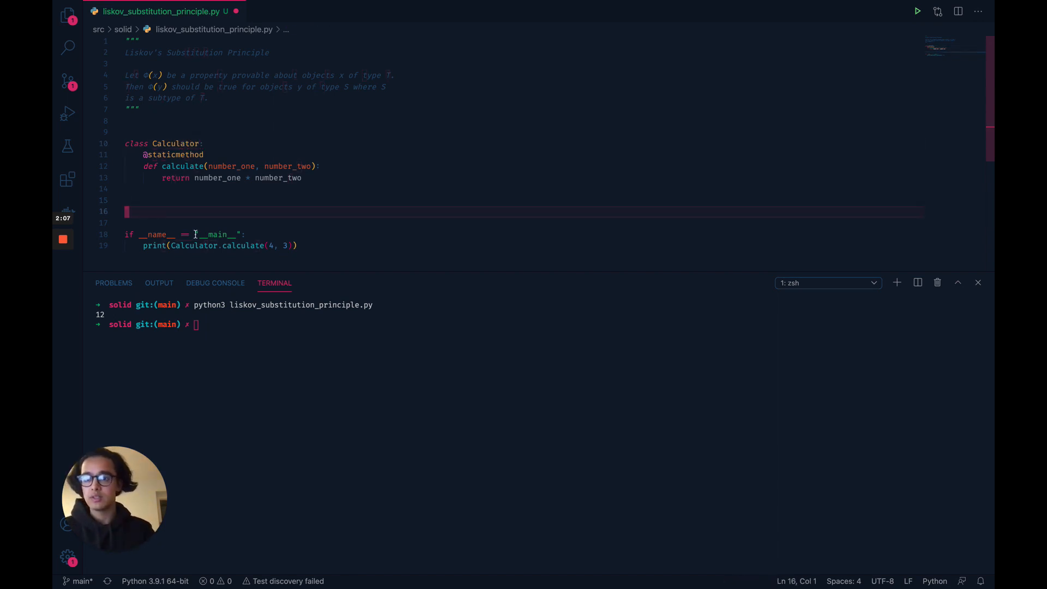
# Step: Declare class DividerCalculator(Calculator): and start its body
pyautogui.write('class')
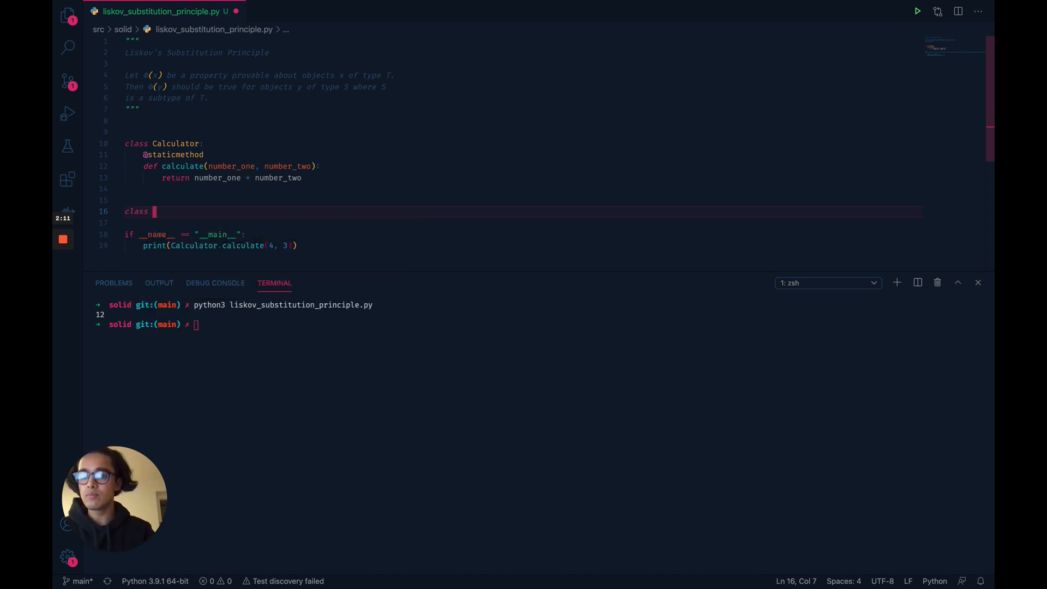
pyautogui.write('Divider')
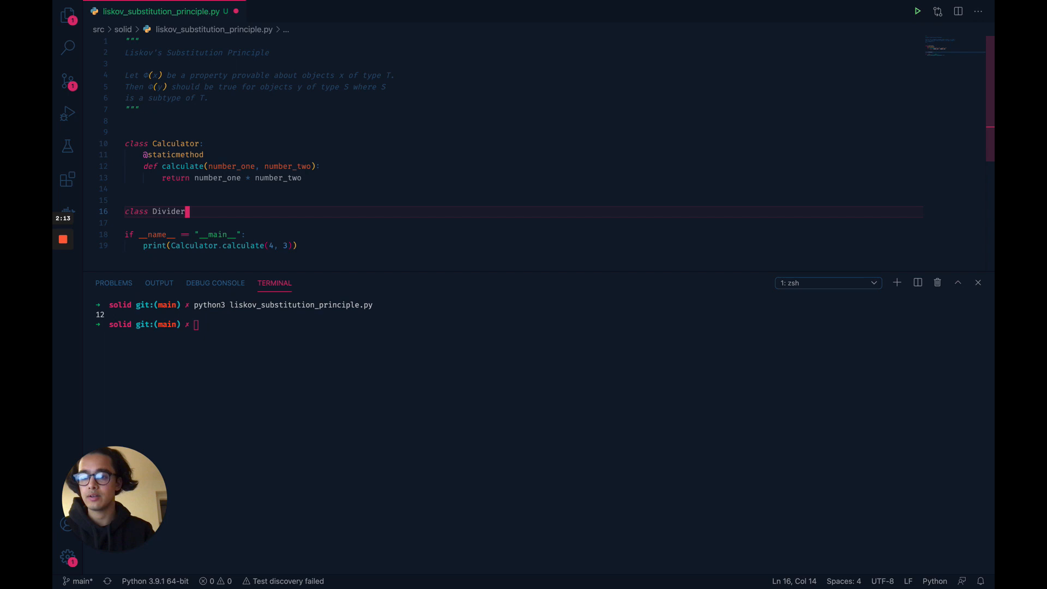
pyautogui.write('Calculao')
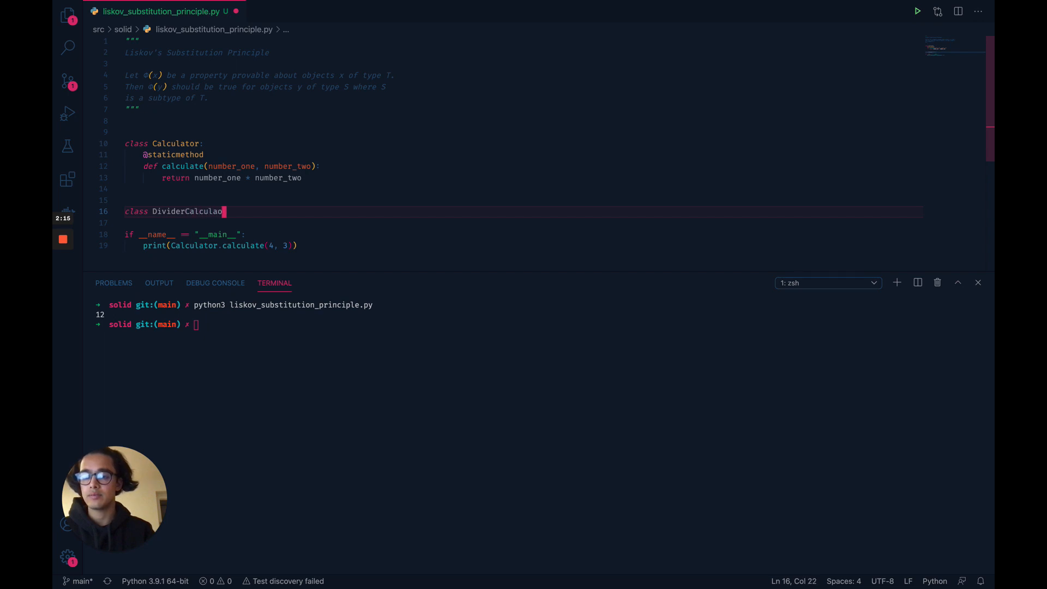
pyautogui.write('or')
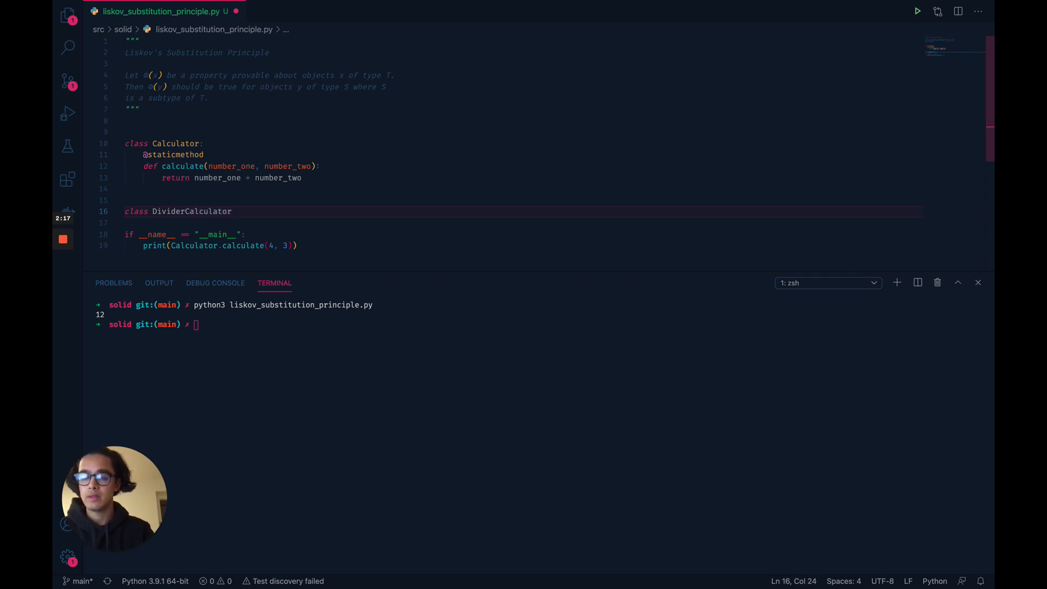
pyautogui.write('(Calculator)')
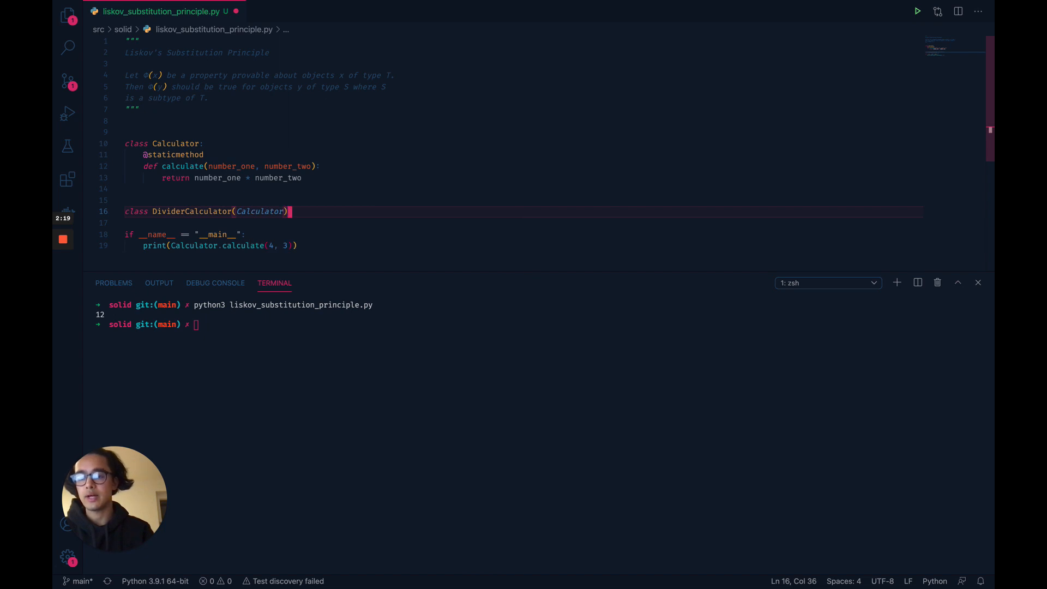
pyautogui.press('Enter')
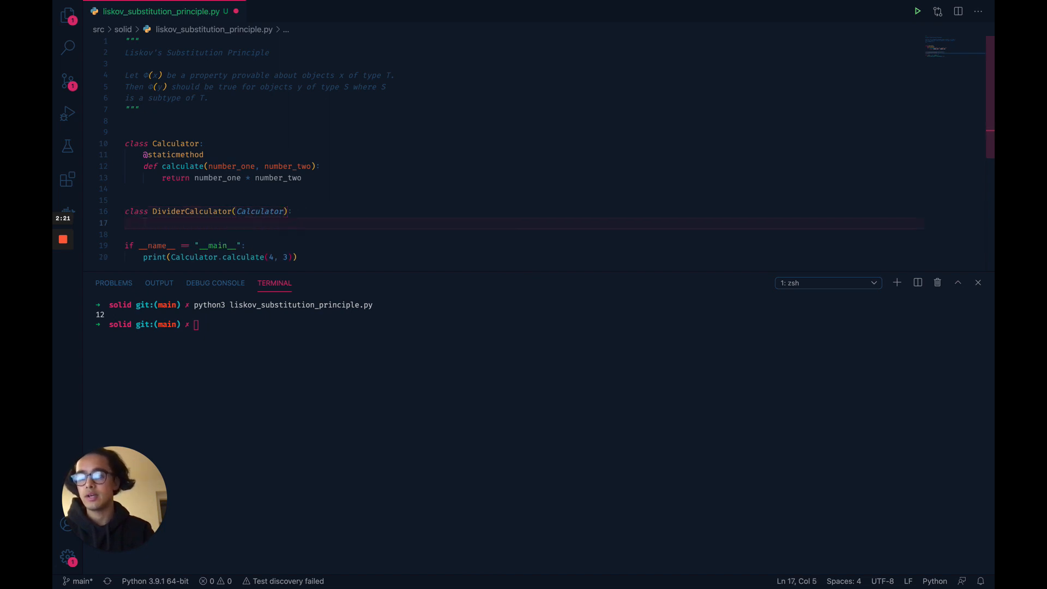
pyautogui.write('@staticmethod')
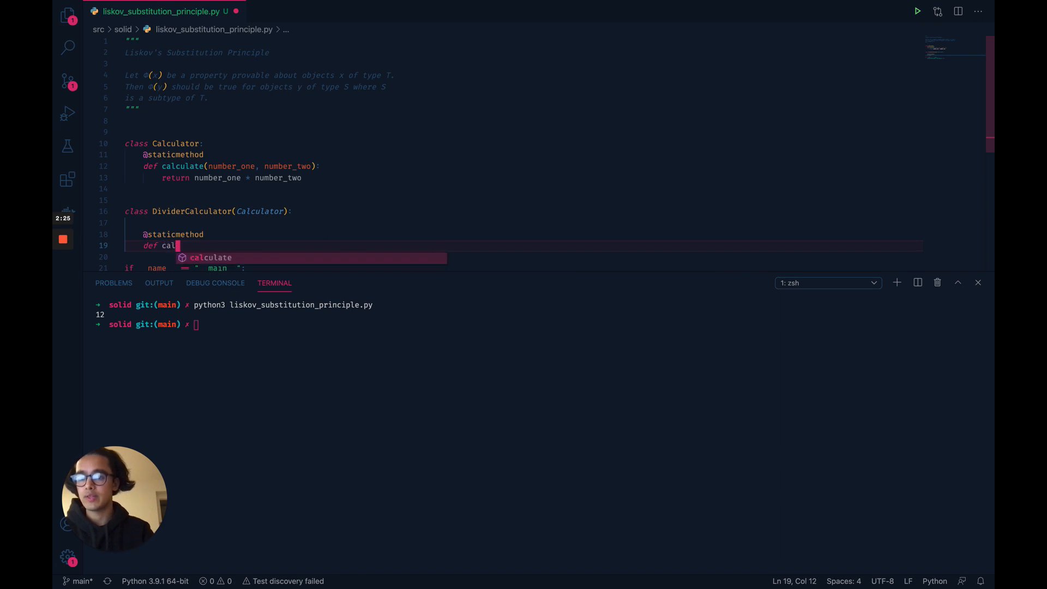
pyautogui.write('culate()')
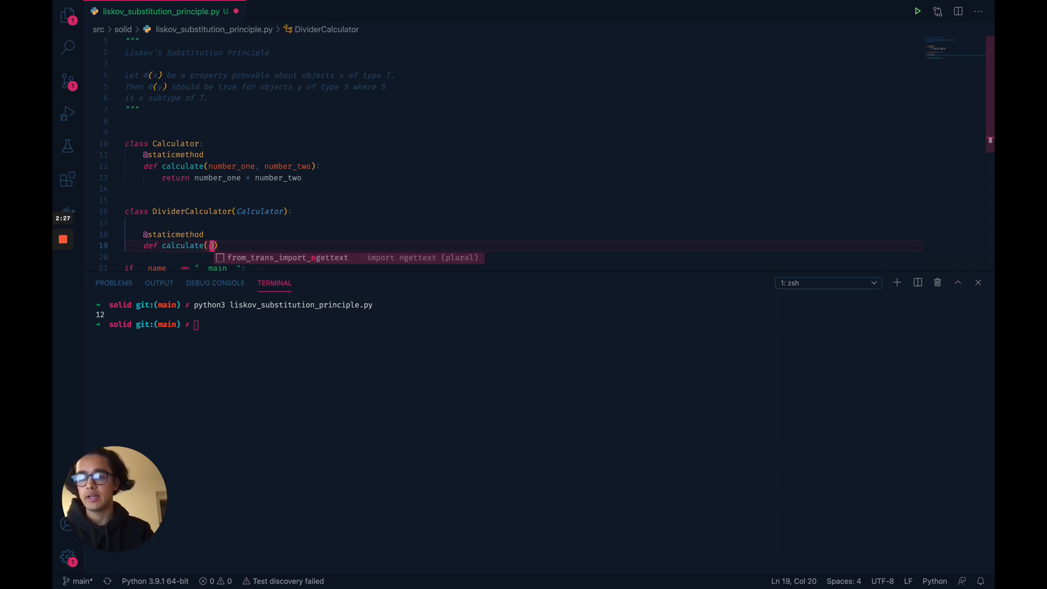
pyautogui.write('number_one,')
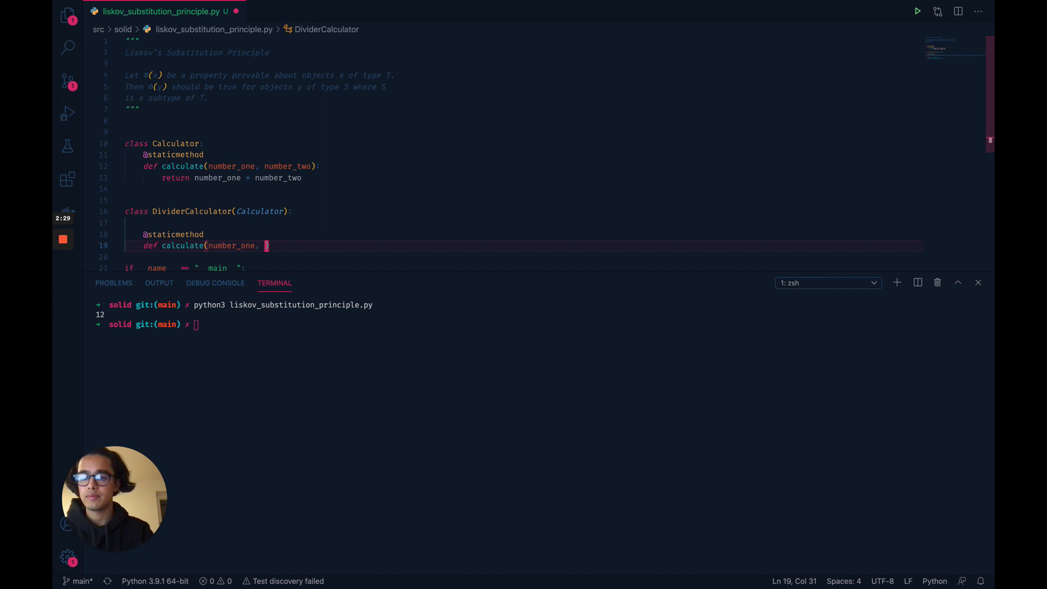
pyautogui.write('number_two')
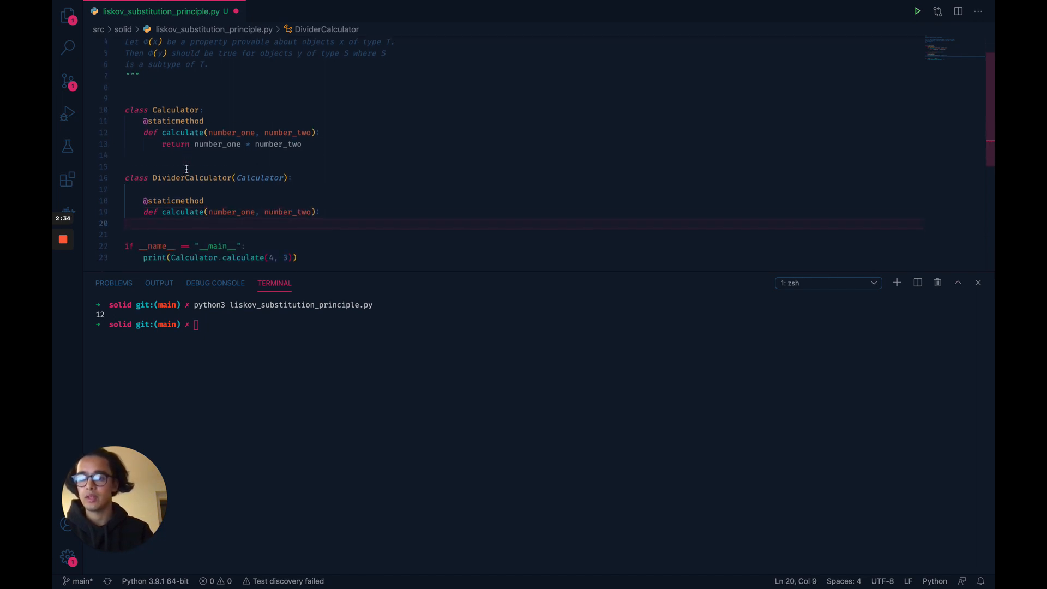
pyautogui.scroll(3)
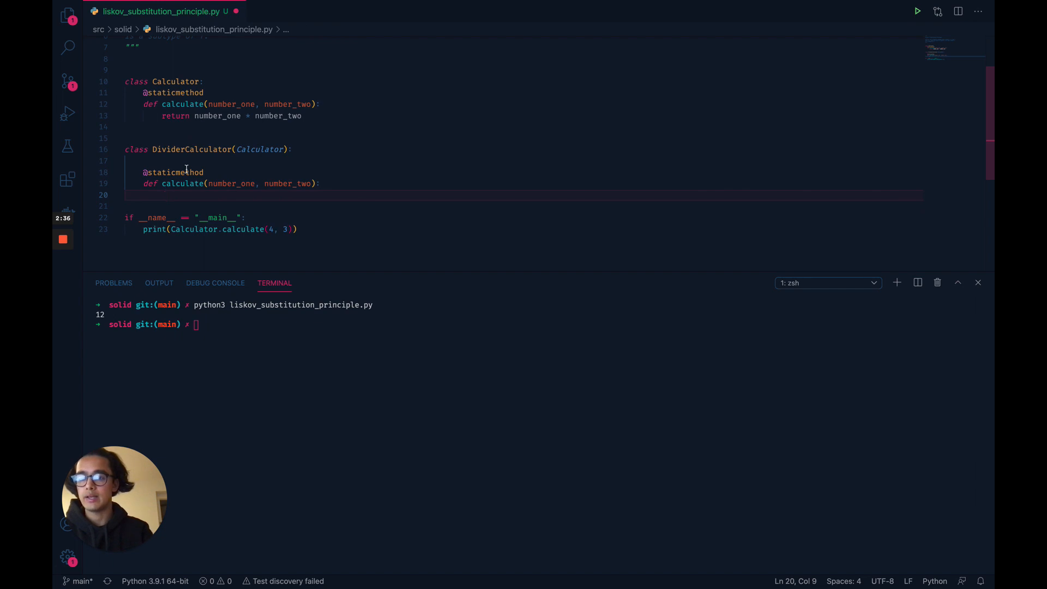
# Step: Make DividerCalculator.calculate return number_one / number_two, accepting the number_two completion
pyautogui.write('return')
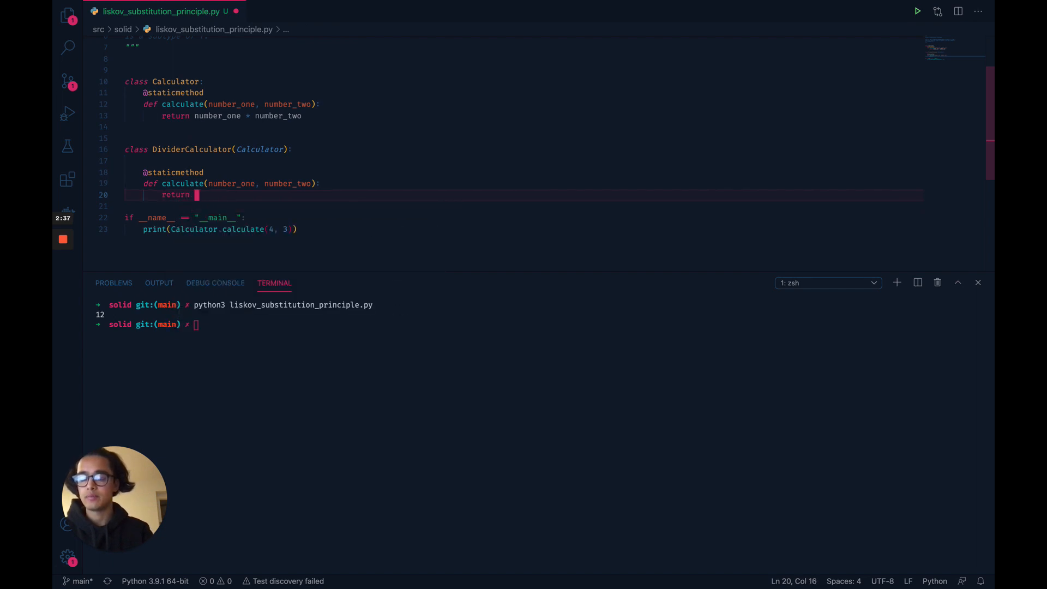
pyautogui.write('number_one')
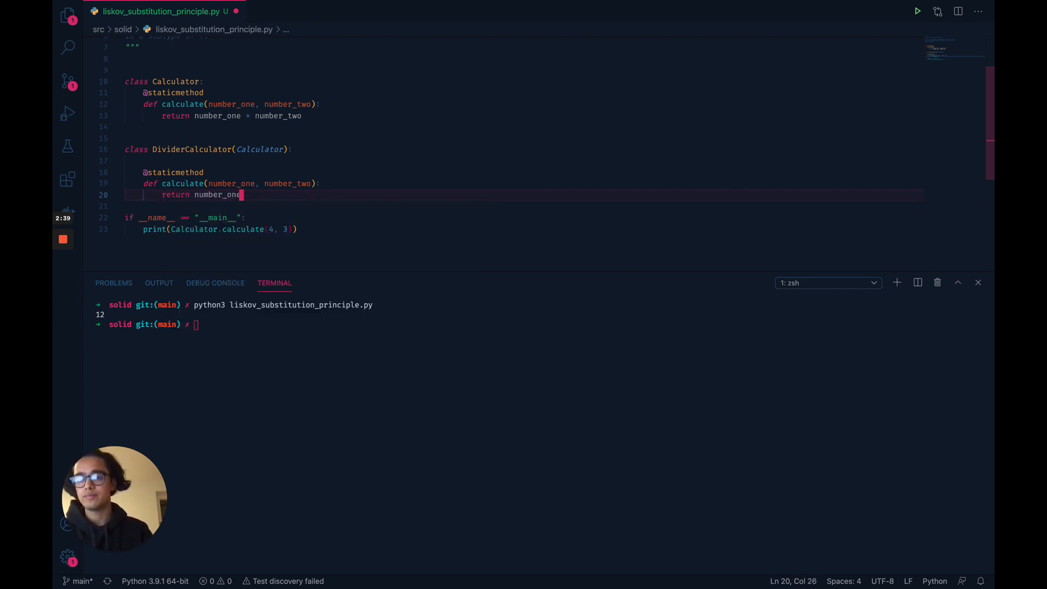
pyautogui.write('/ numb')
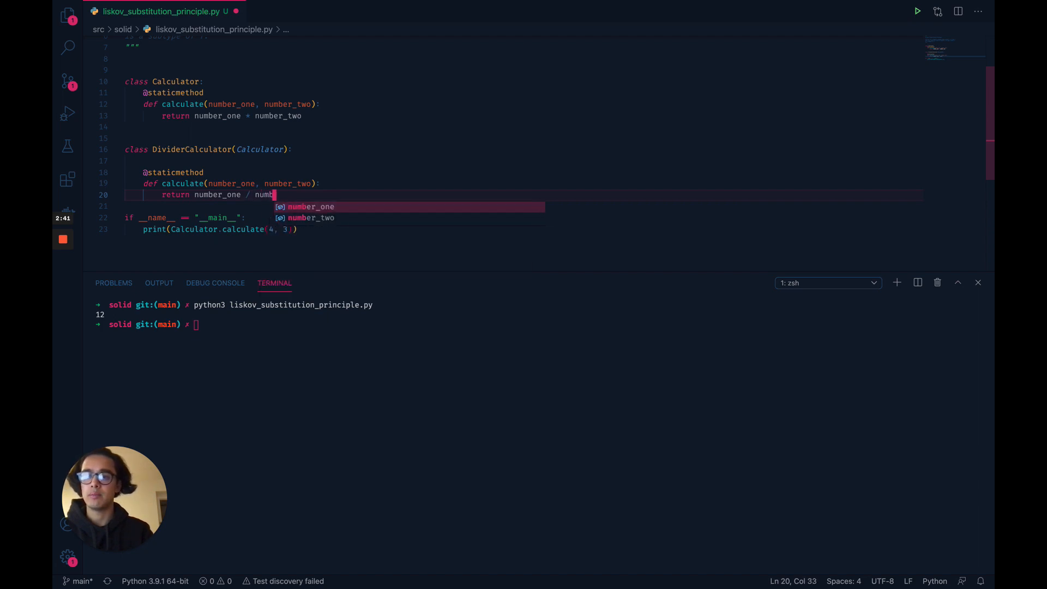
pyautogui.press('Tab')
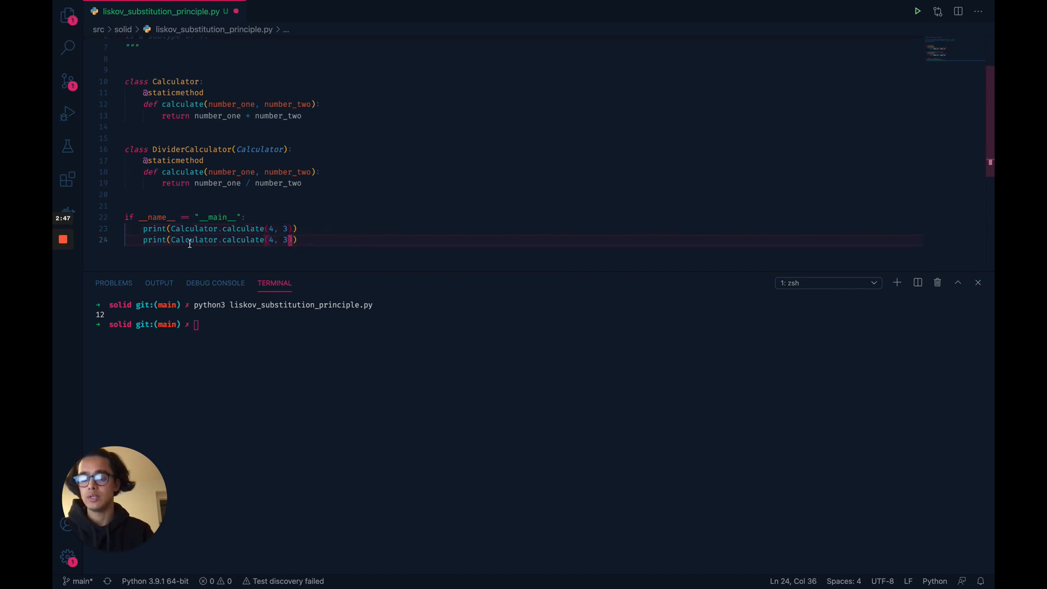
# Step: Change the second print to DividerCalculator.calculate(12, 3) and rerun, printing 12 and 4.0
pyautogui.write('Div')
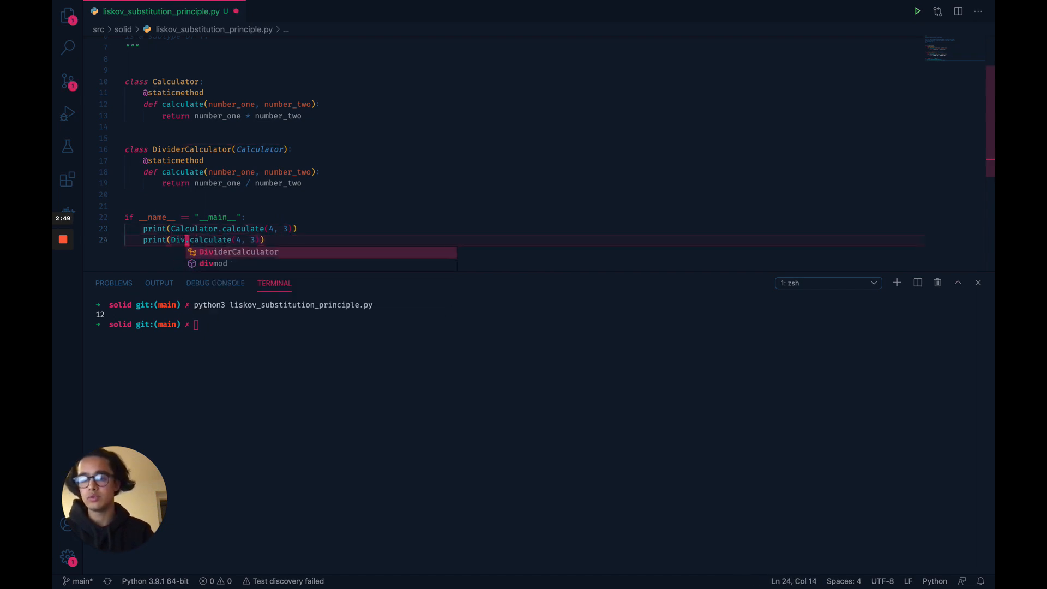
pyautogui.press('Tab')
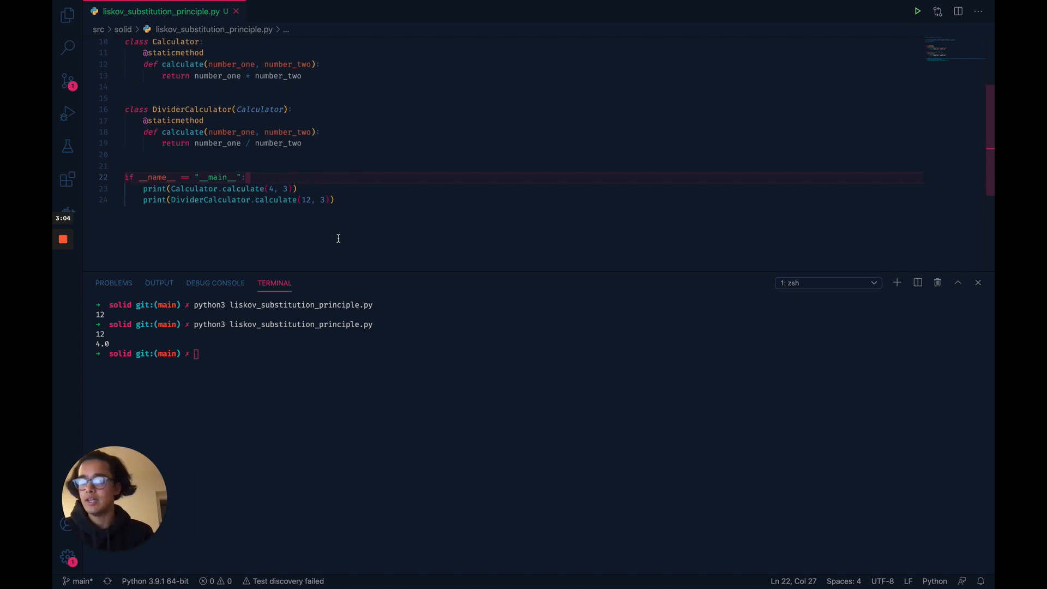
pyautogui.click(337, 199)
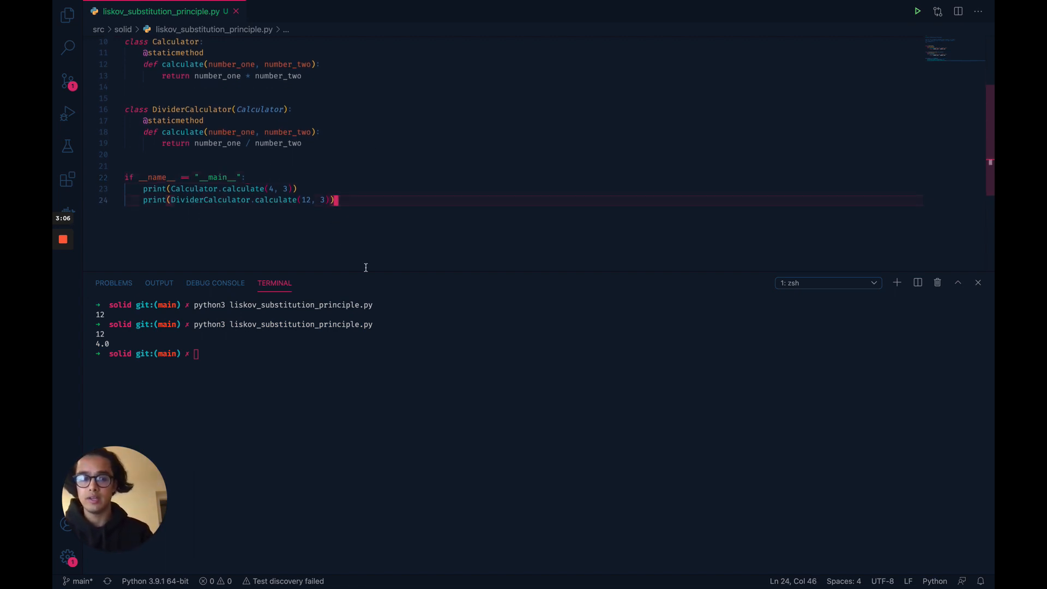
# Step: Add print(DividerCalculator.calculate(12, 0)) and rerun the script, ending in a ZeroDivisionError traceback
pyautogui.write('pr')
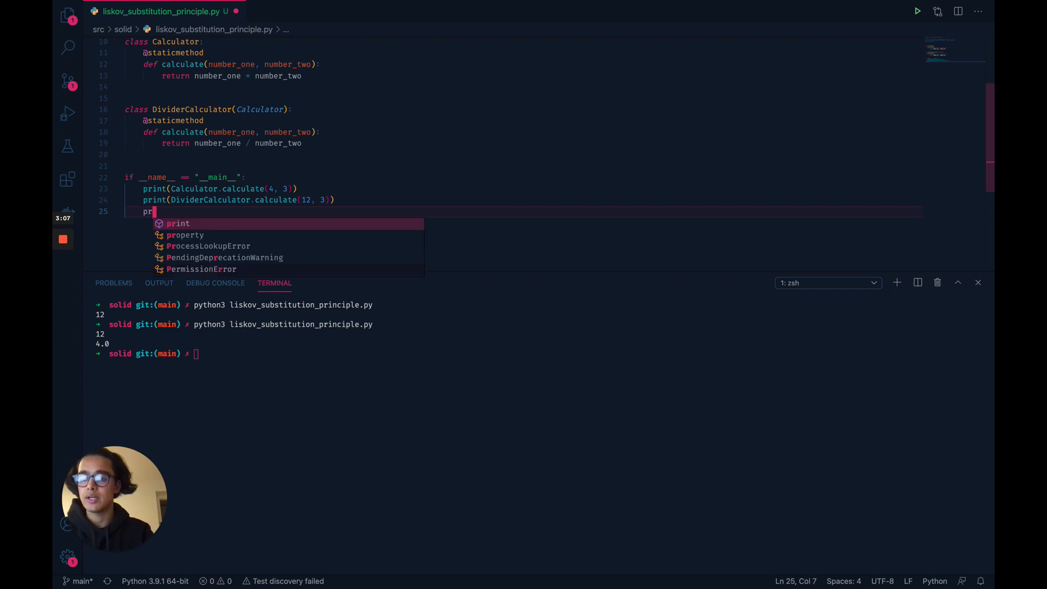
pyautogui.write('int(DividerCalculator.calculate')
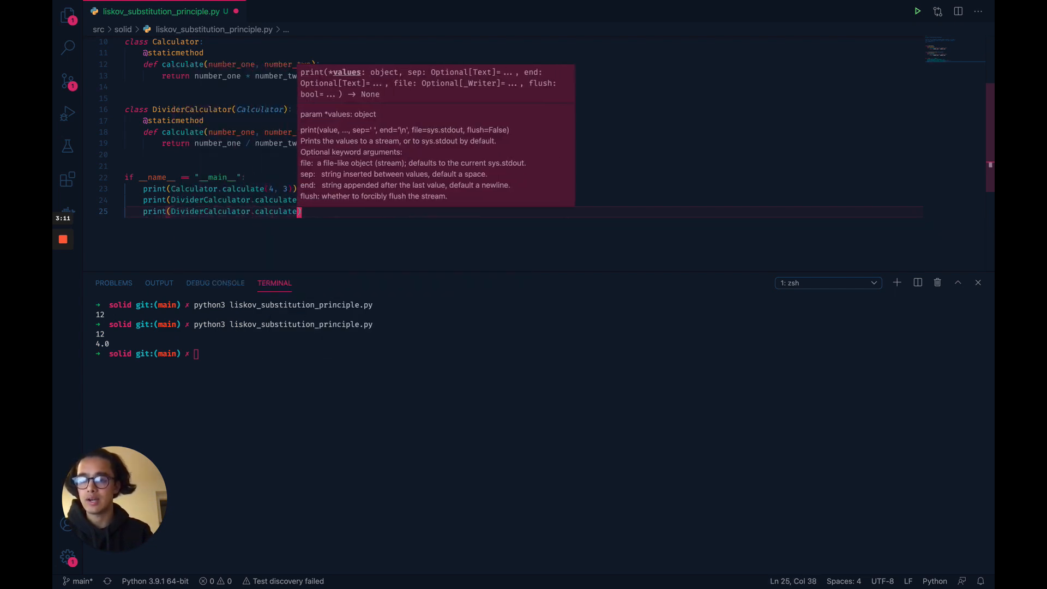
pyautogui.write('12,')
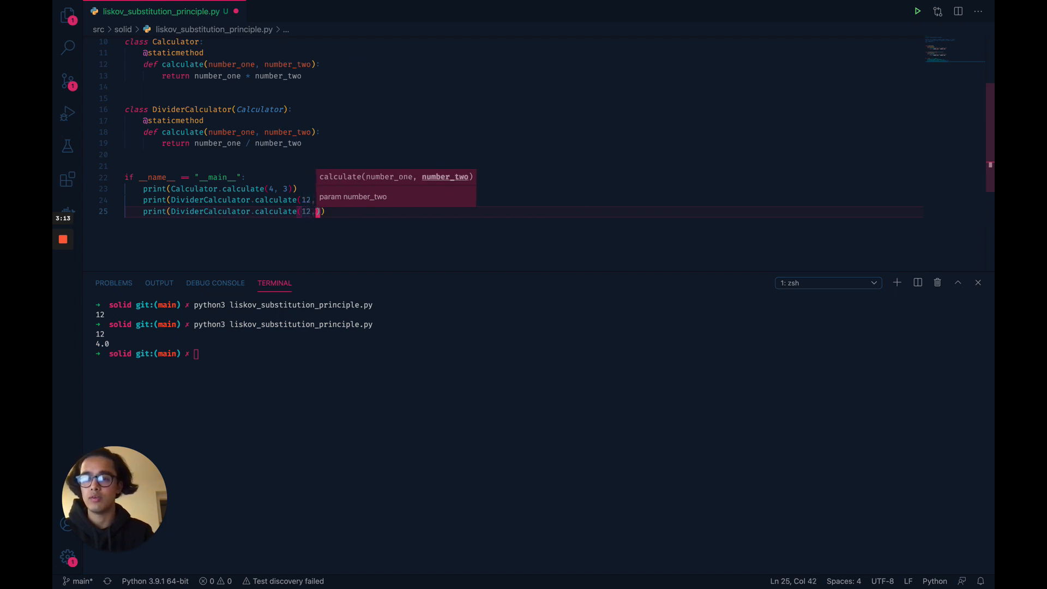
pyautogui.write('0')
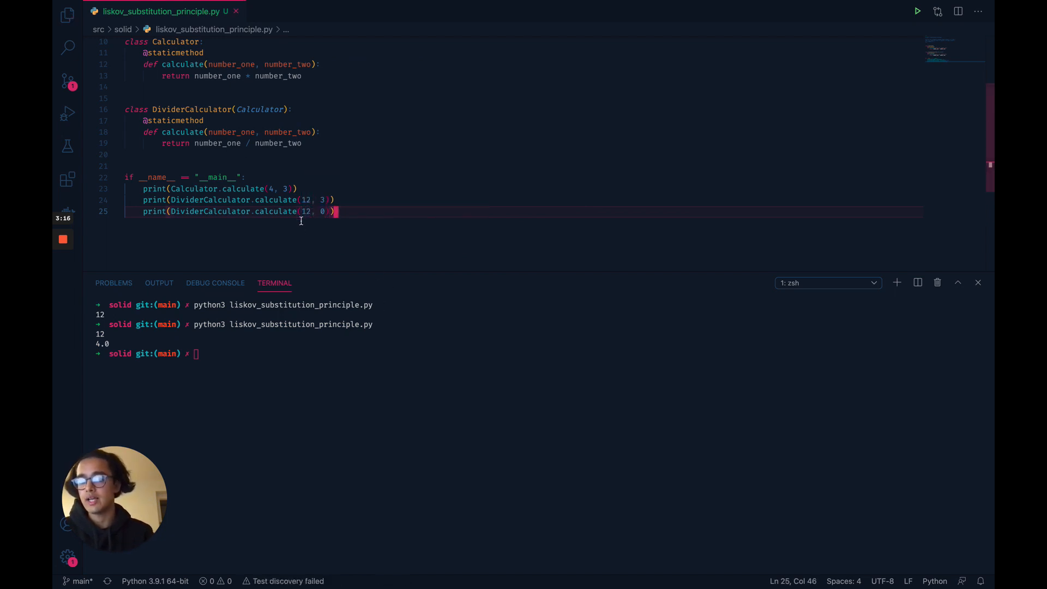
pyautogui.write('python3 liskov_substitution_principle.py')
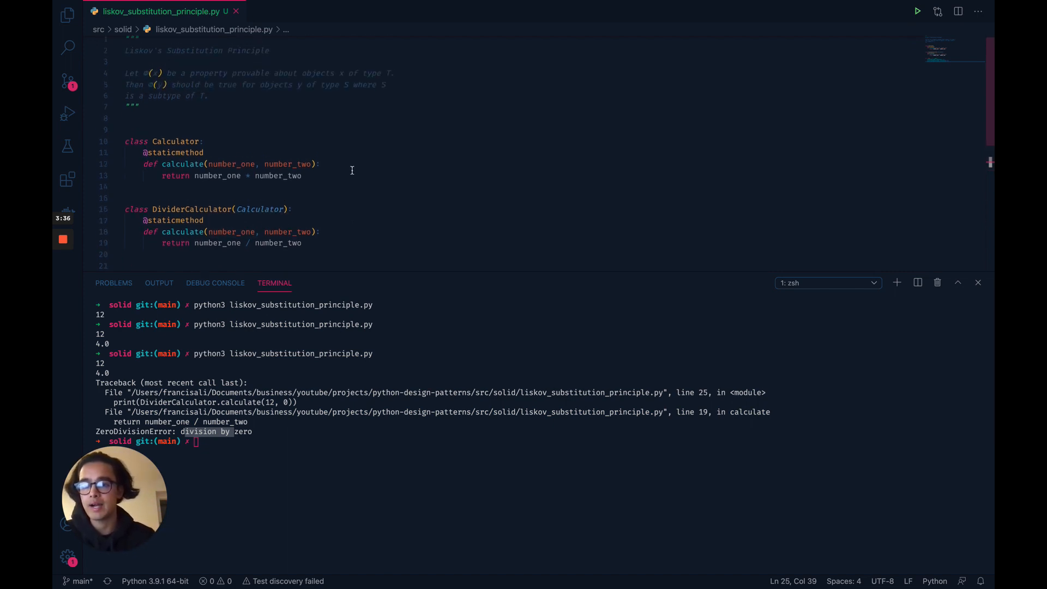
pyautogui.moveTo(331, 186)
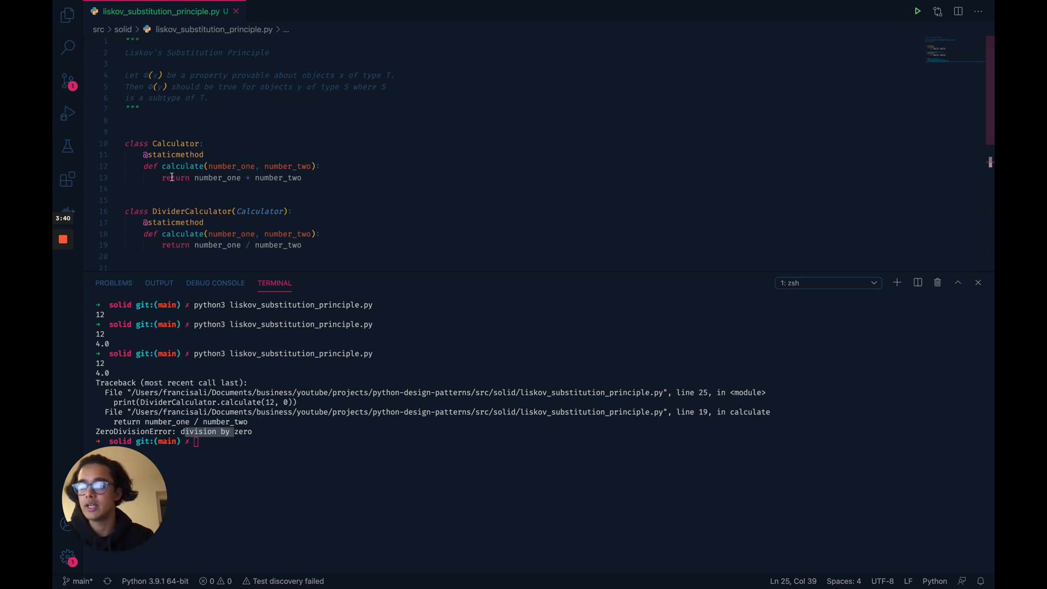
pyautogui.doubleClick(192, 210)
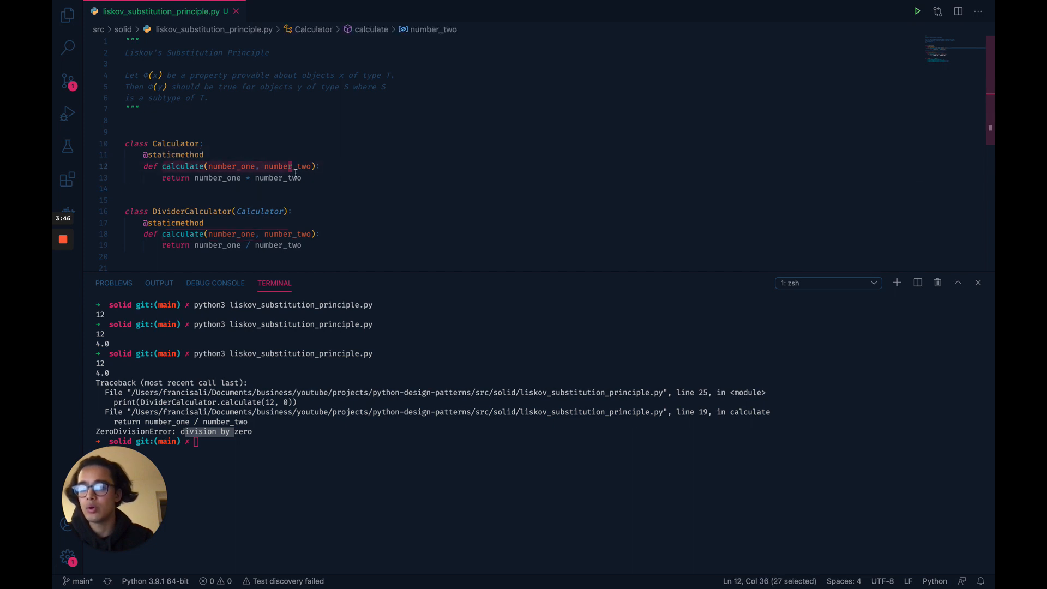
pyautogui.click(302, 178)
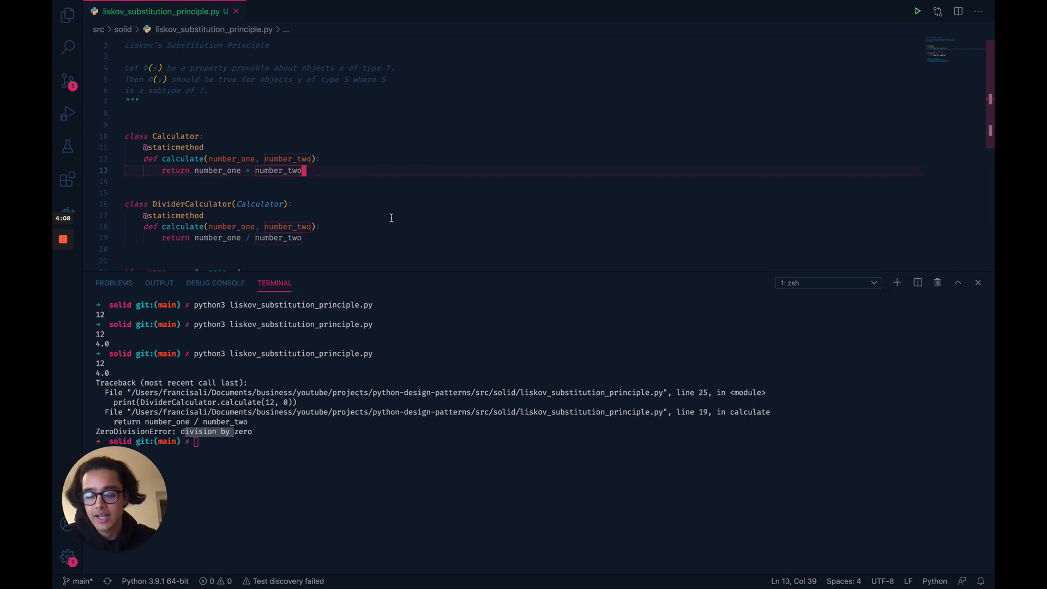
pyautogui.scroll(-3)
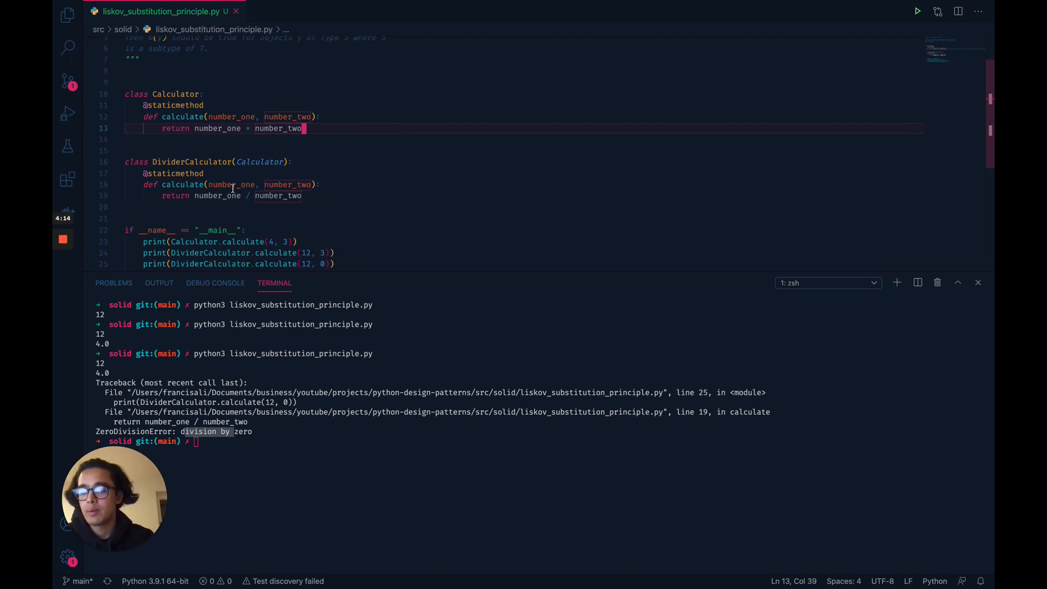
pyautogui.doubleClick(235, 185)
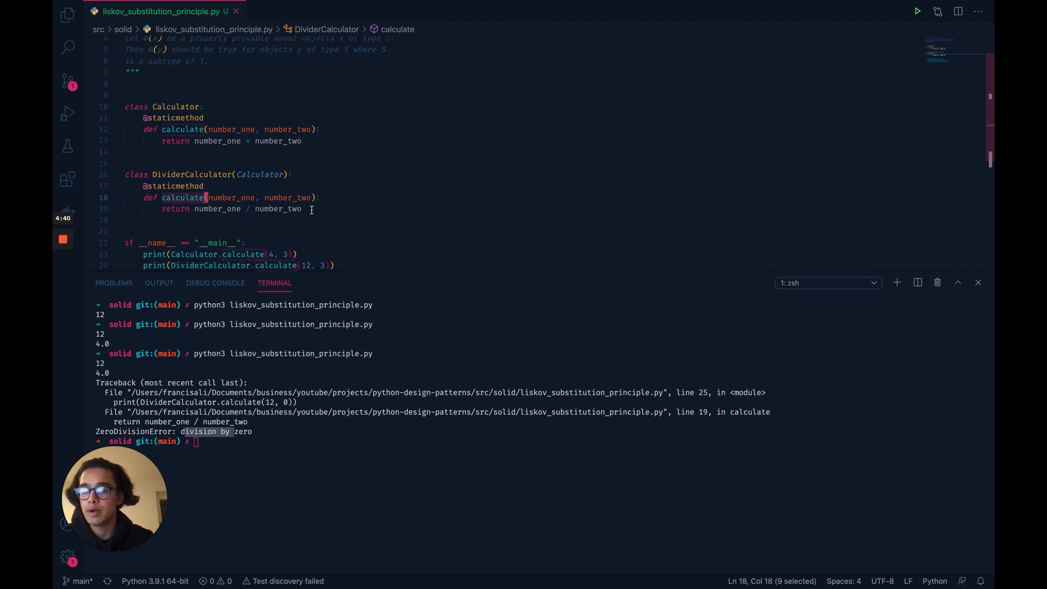
pyautogui.moveTo(194, 208)
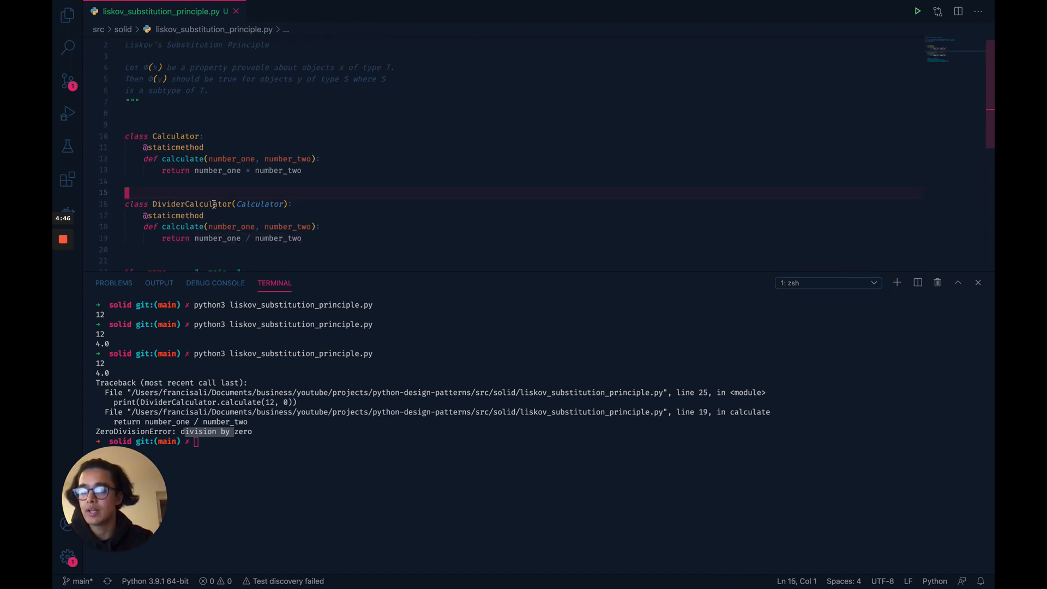
pyautogui.scroll(3)
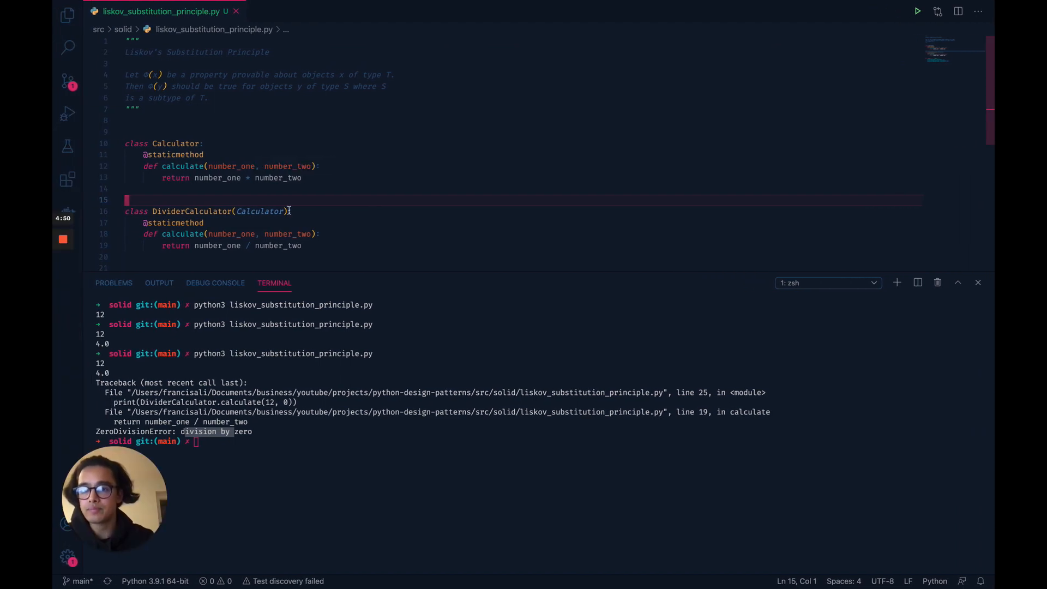
pyautogui.scroll(-3)
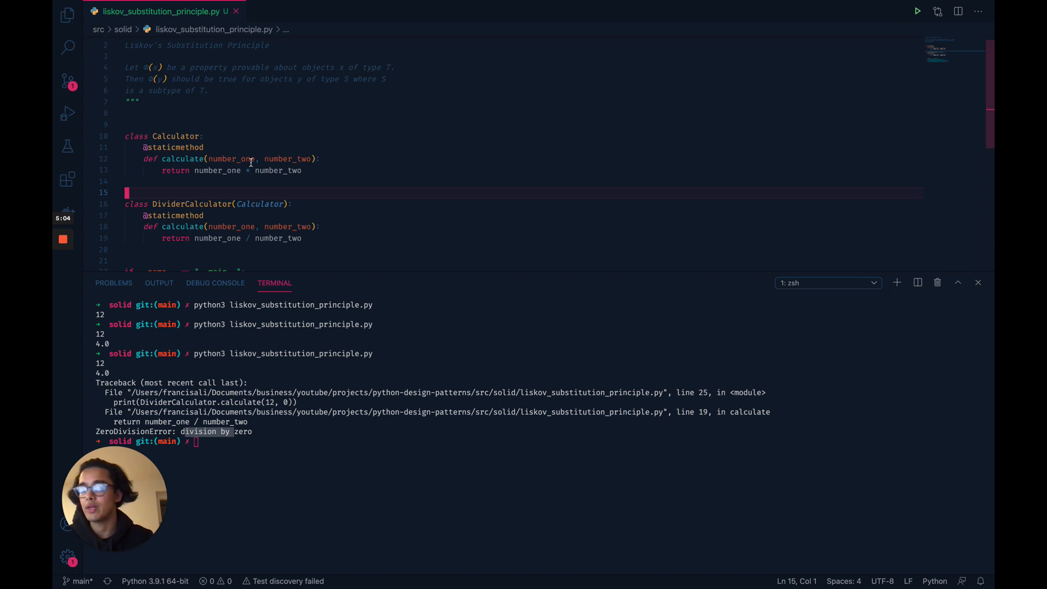
pyautogui.moveTo(309, 188)
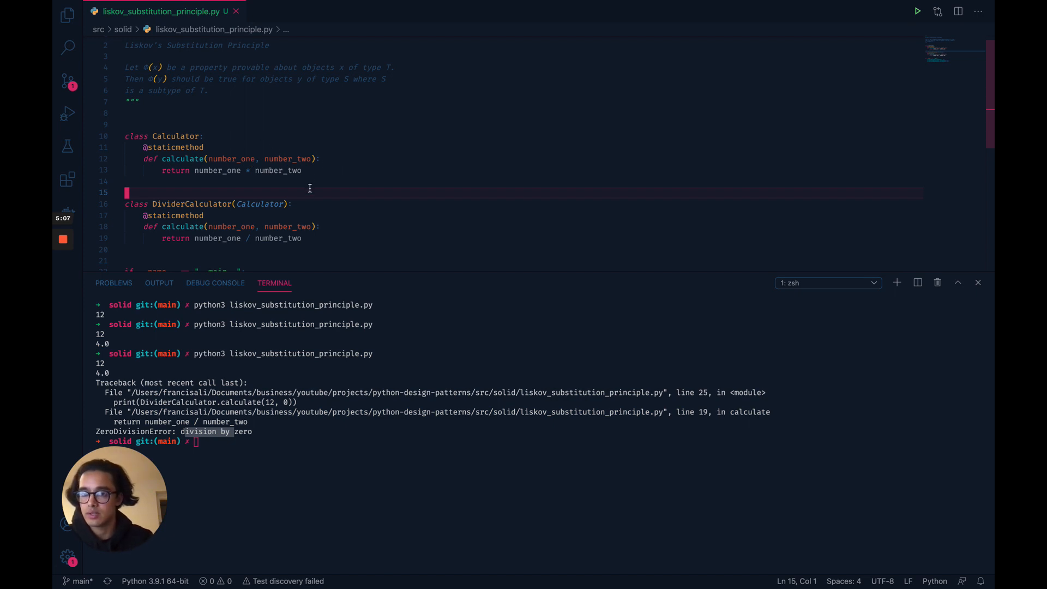
pyautogui.doubleClick(182, 223)
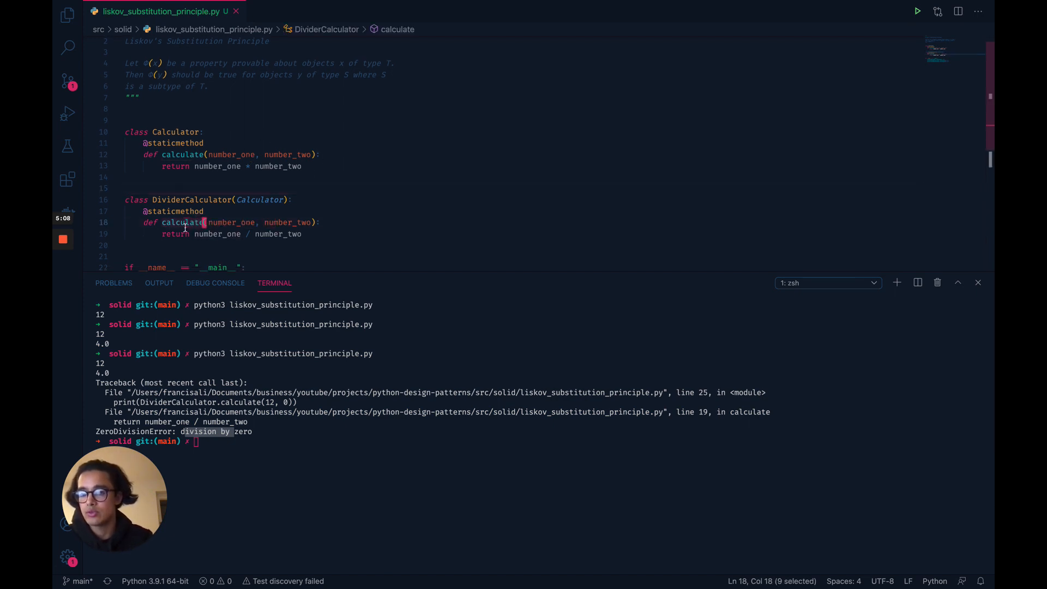
pyautogui.scroll(-3)
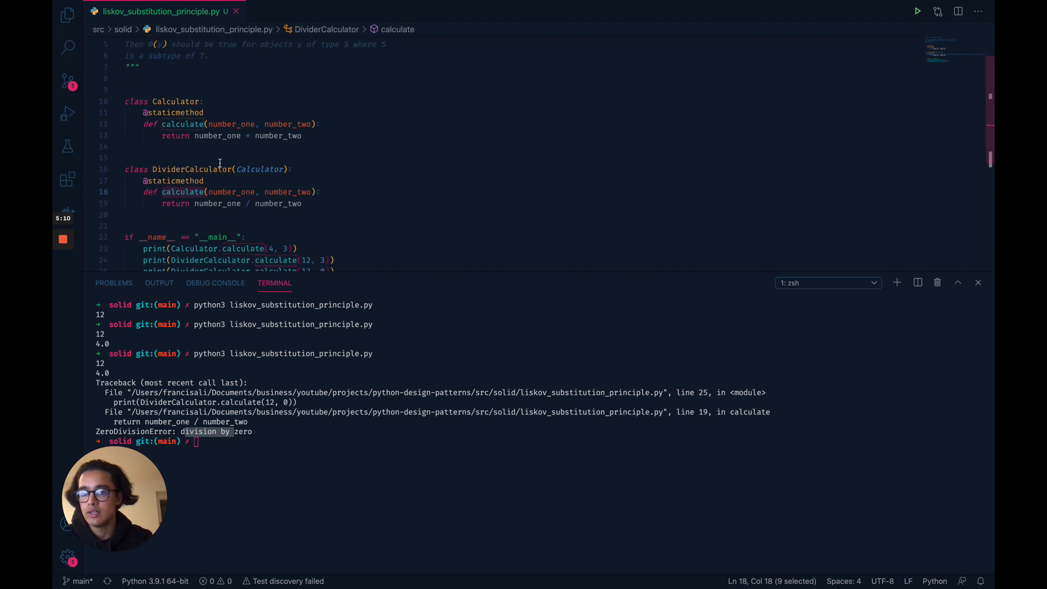
pyautogui.scroll(-3)
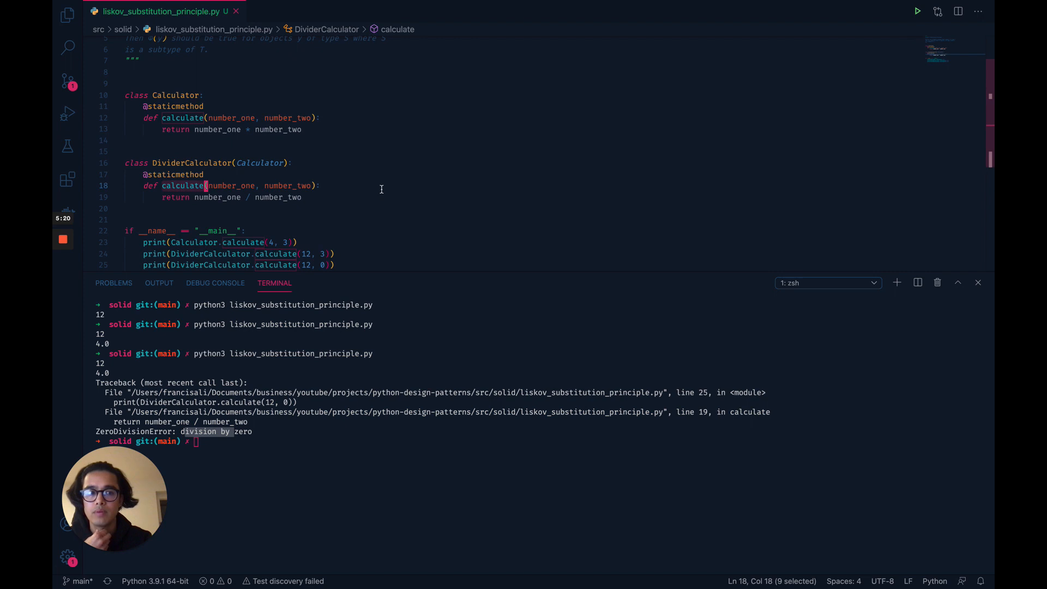
pyautogui.moveTo(372, 175)
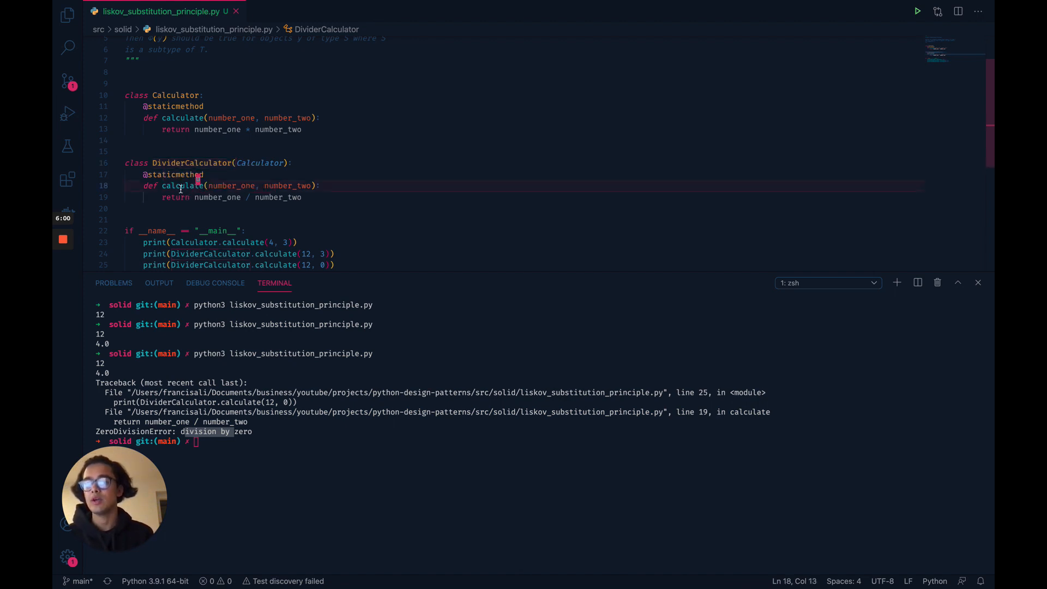
pyautogui.doubleClick(182, 185)
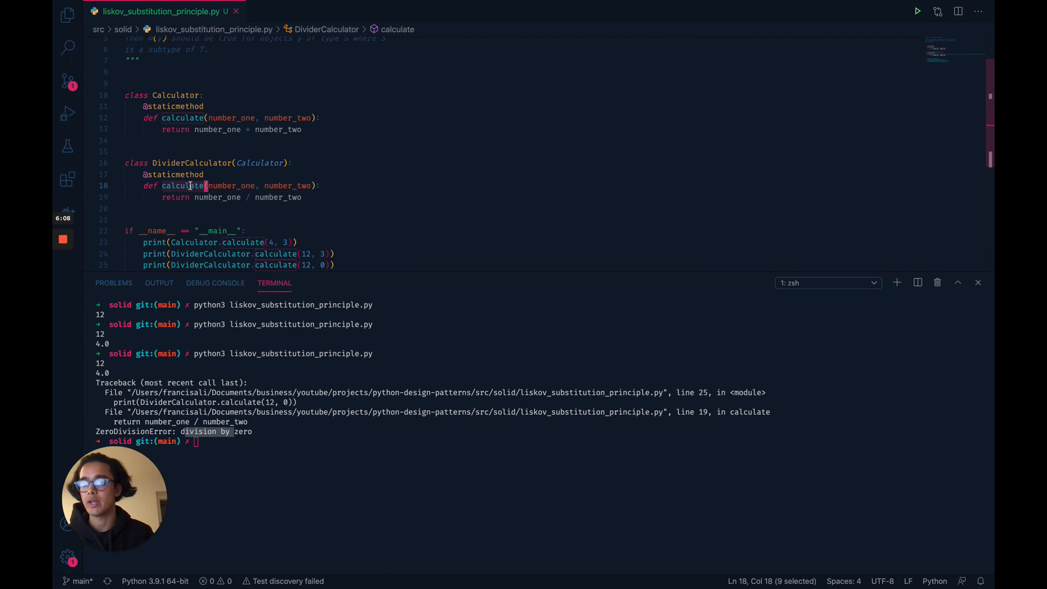
pyautogui.click(180, 118)
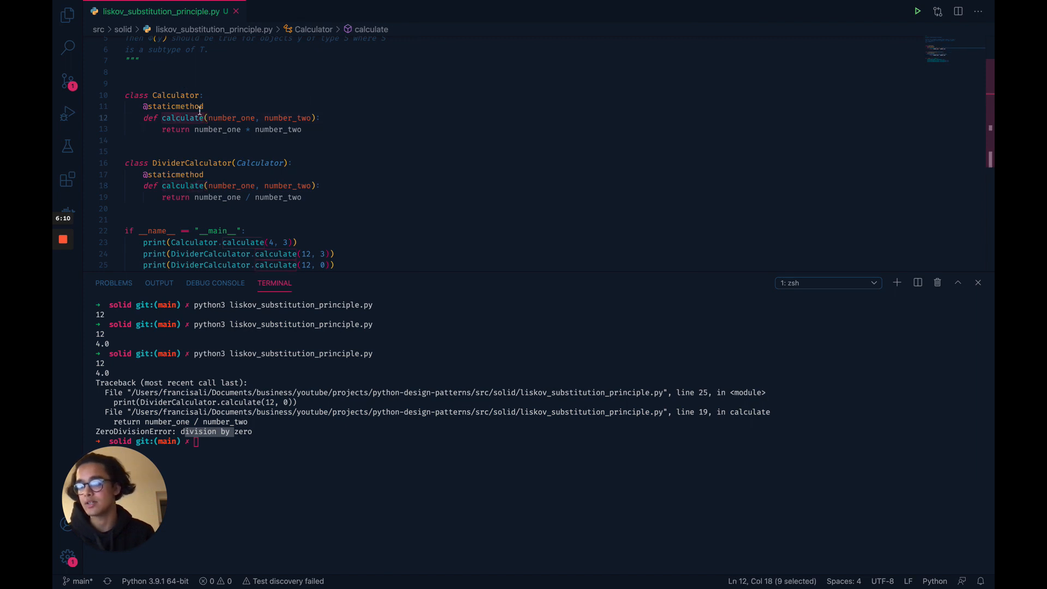